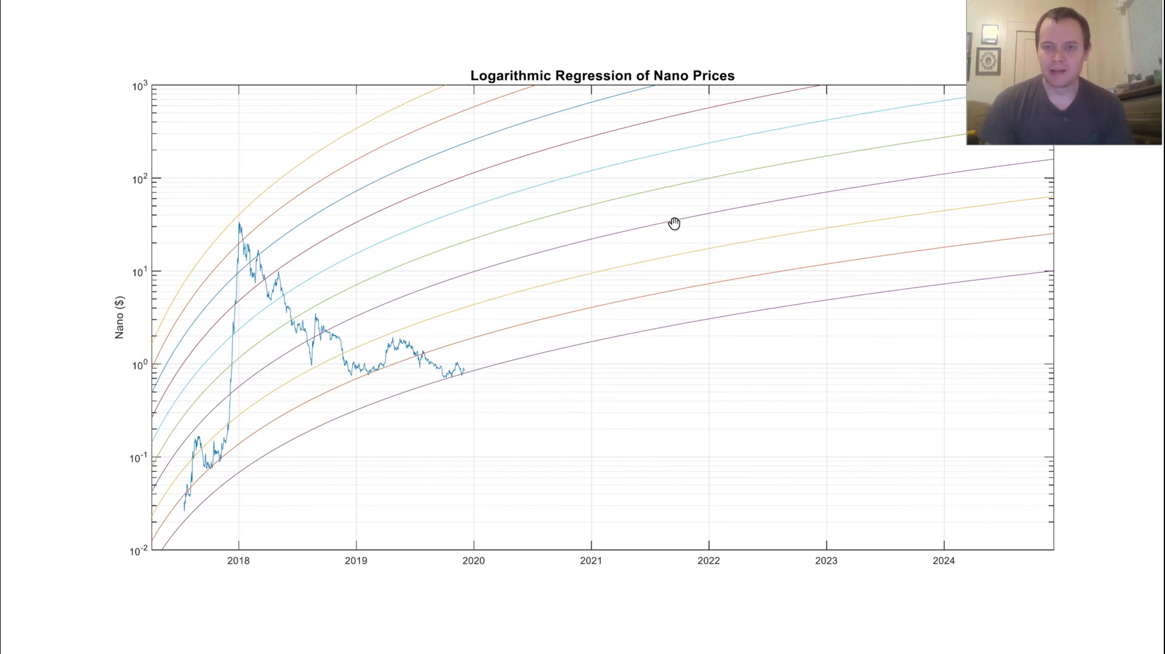
mouse_move(500, 98)
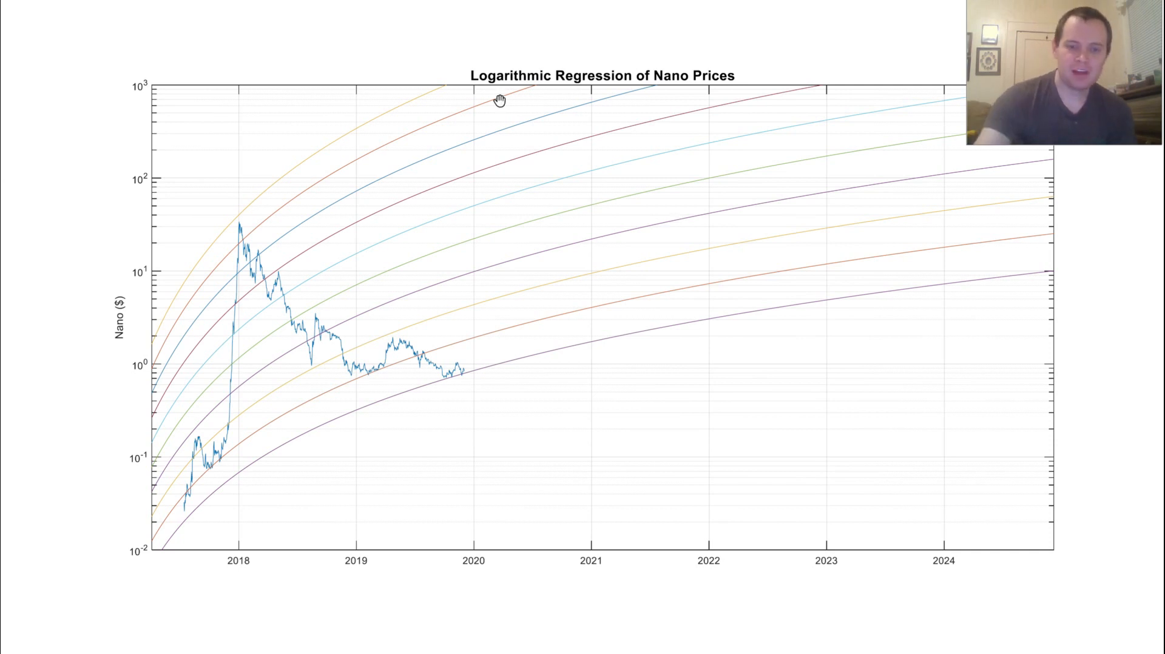
mouse_move(180, 533)
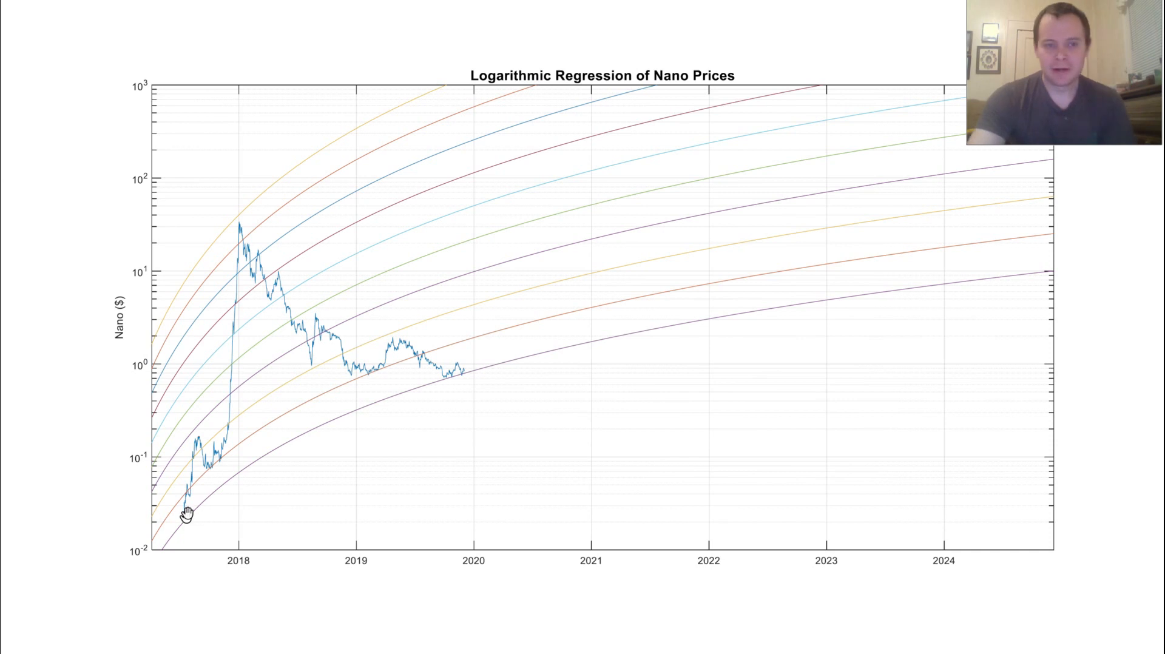
mouse_move(242, 224)
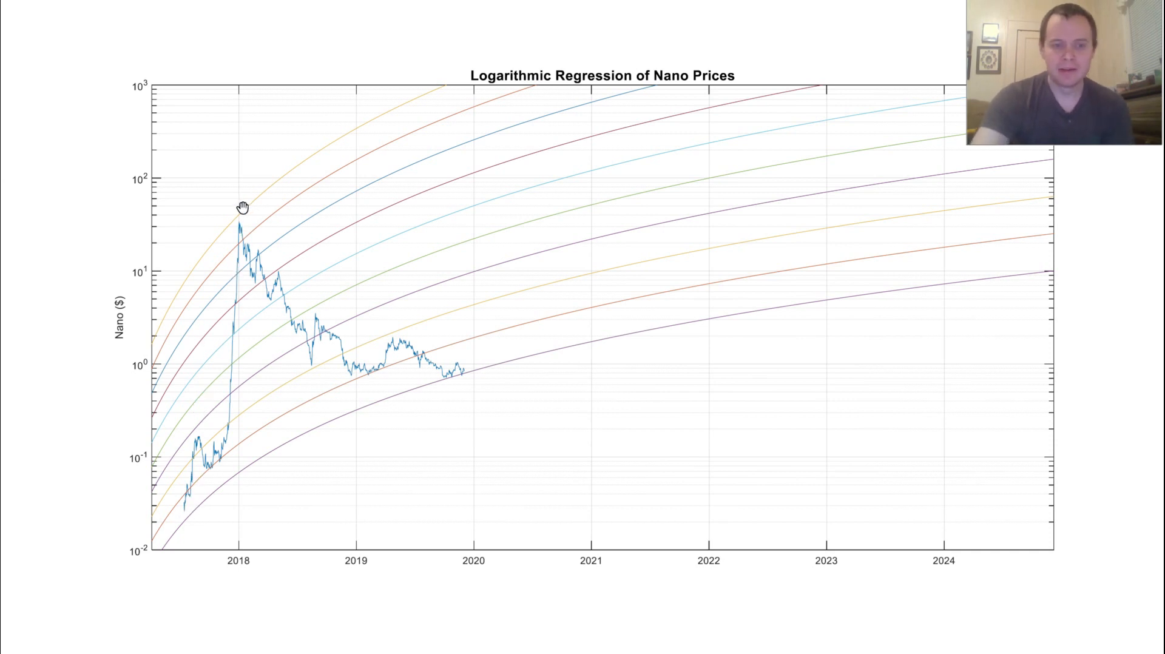
mouse_move(257, 295)
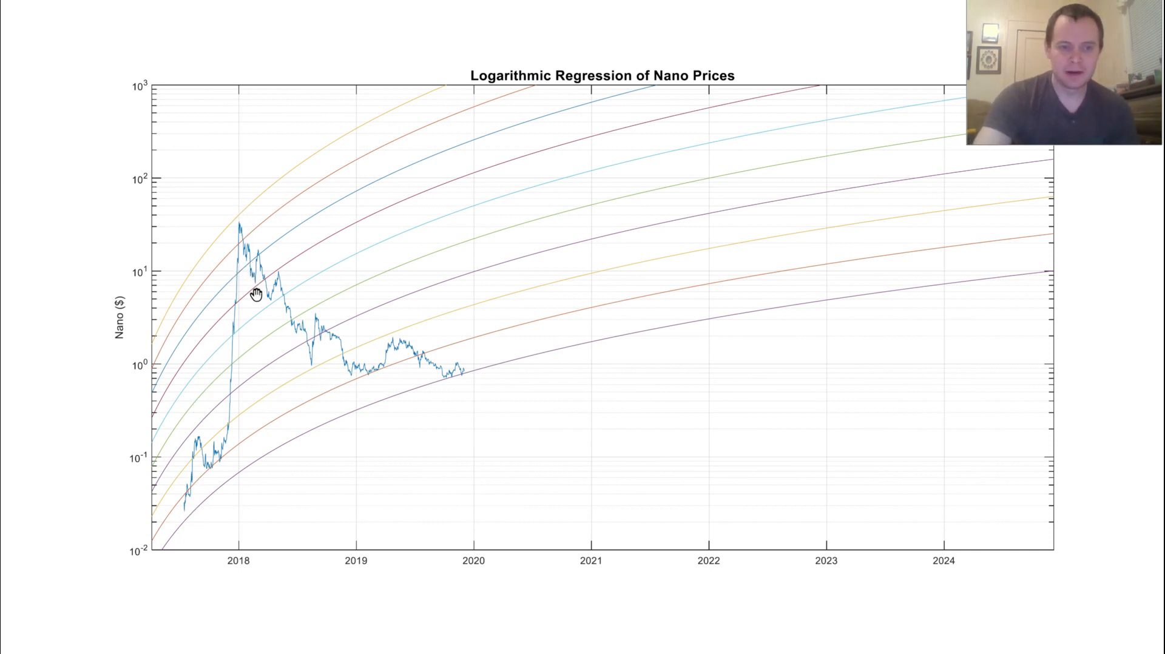
mouse_move(289, 323)
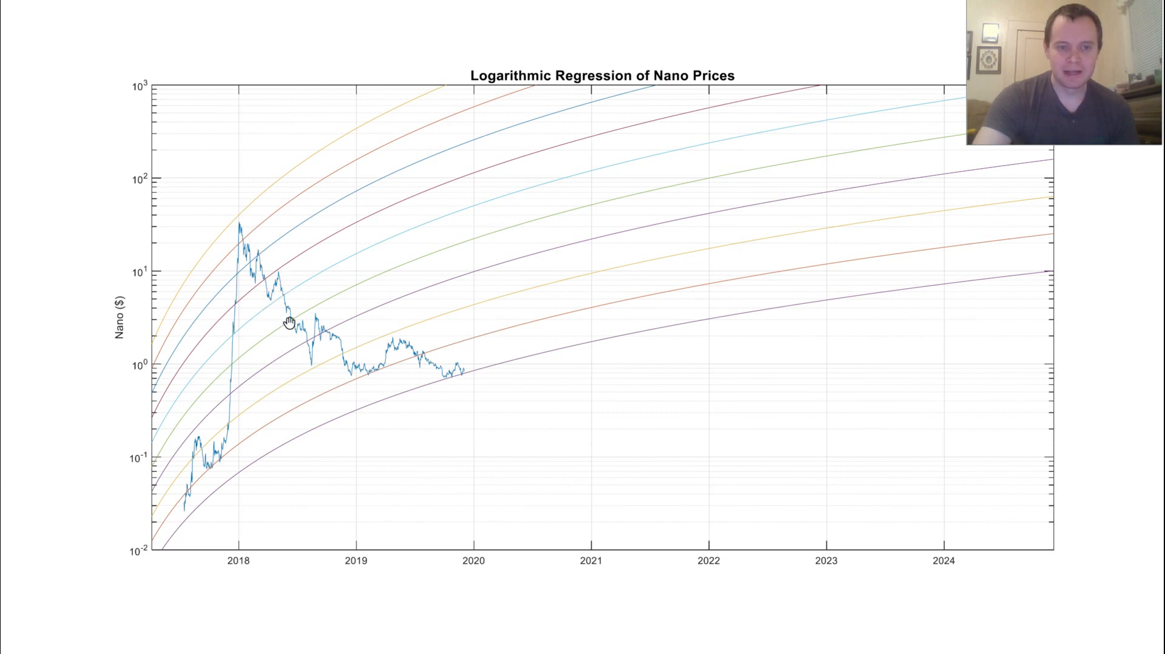
mouse_move(347, 389)
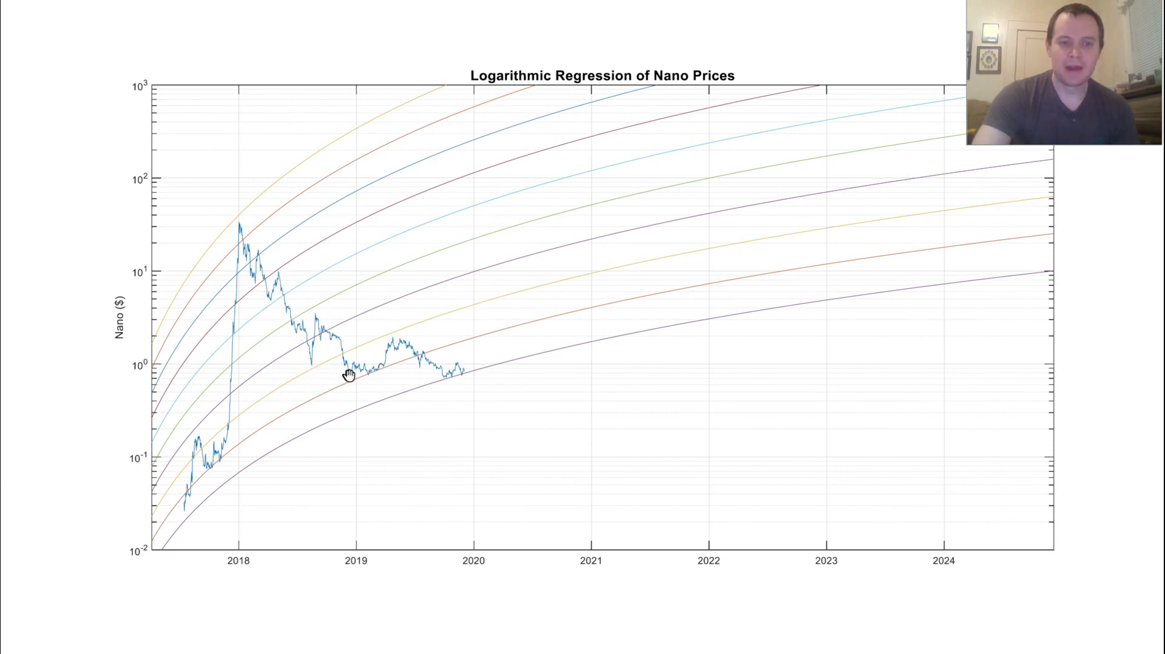
mouse_move(365, 394)
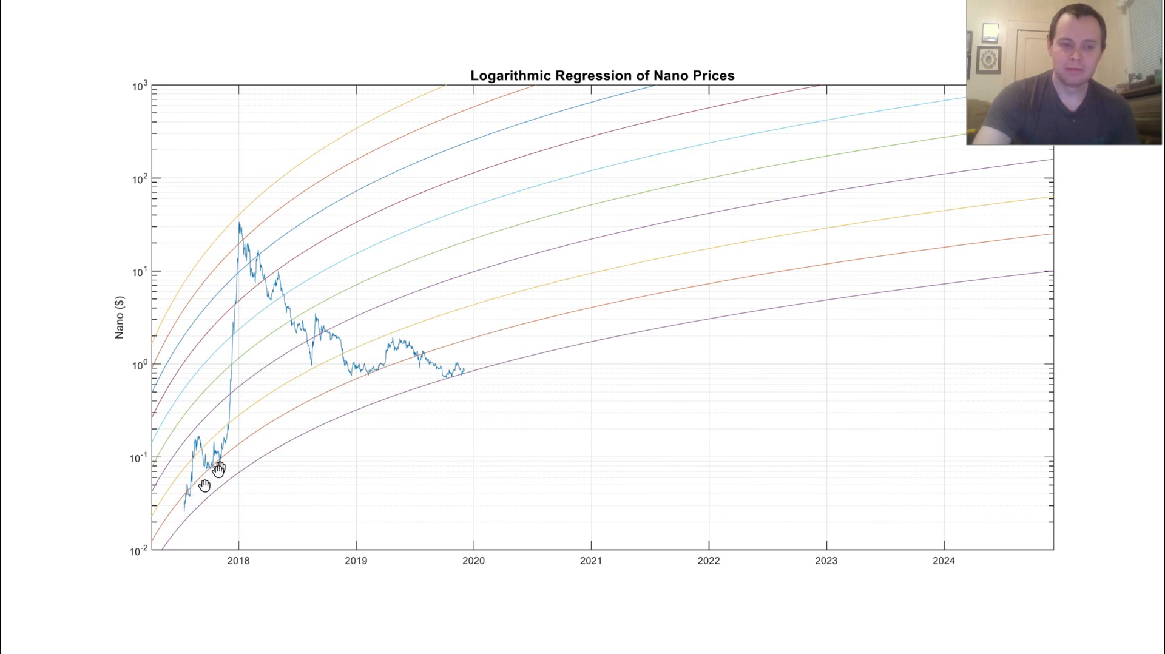
mouse_move(354, 383)
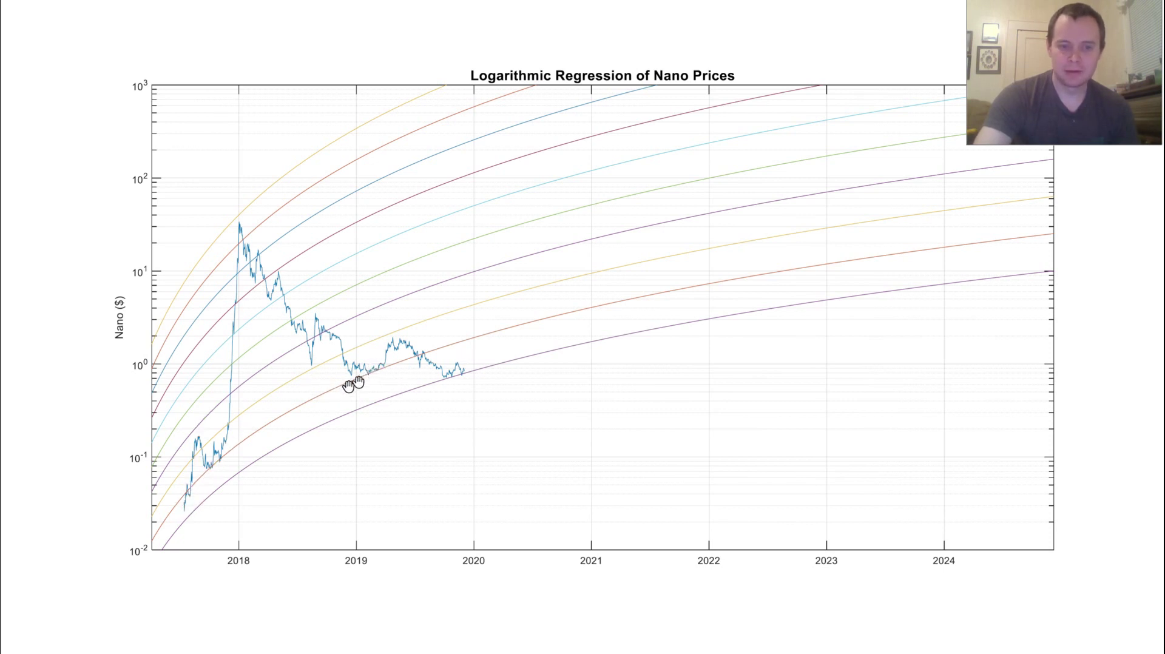
mouse_move(436, 364)
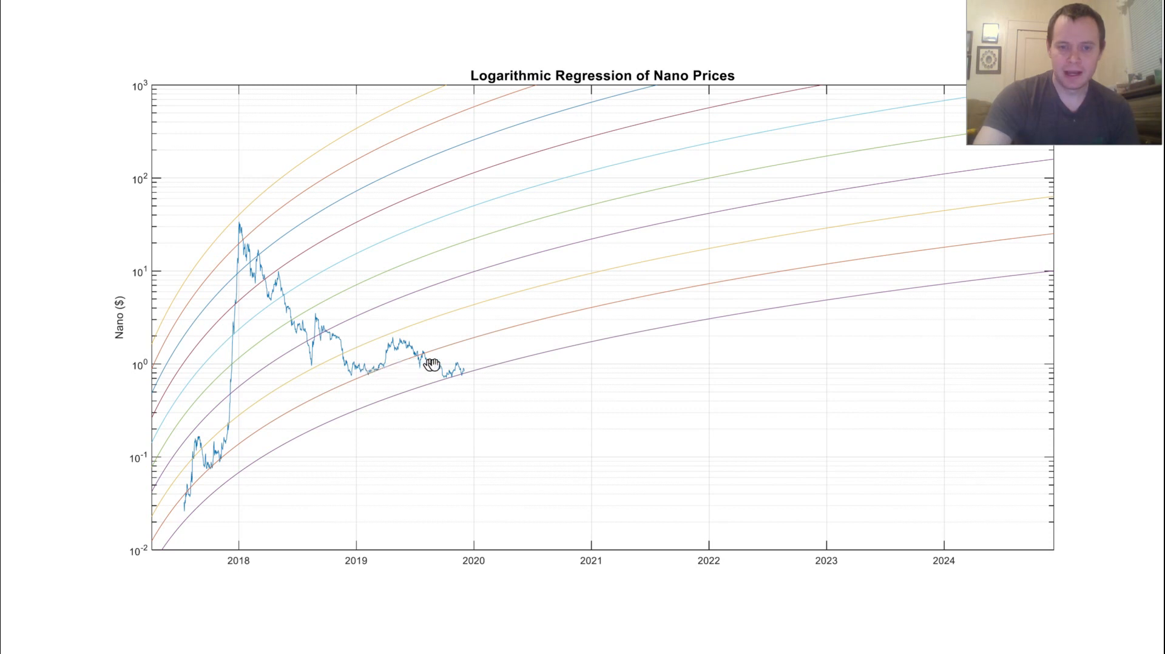
mouse_move(417, 380)
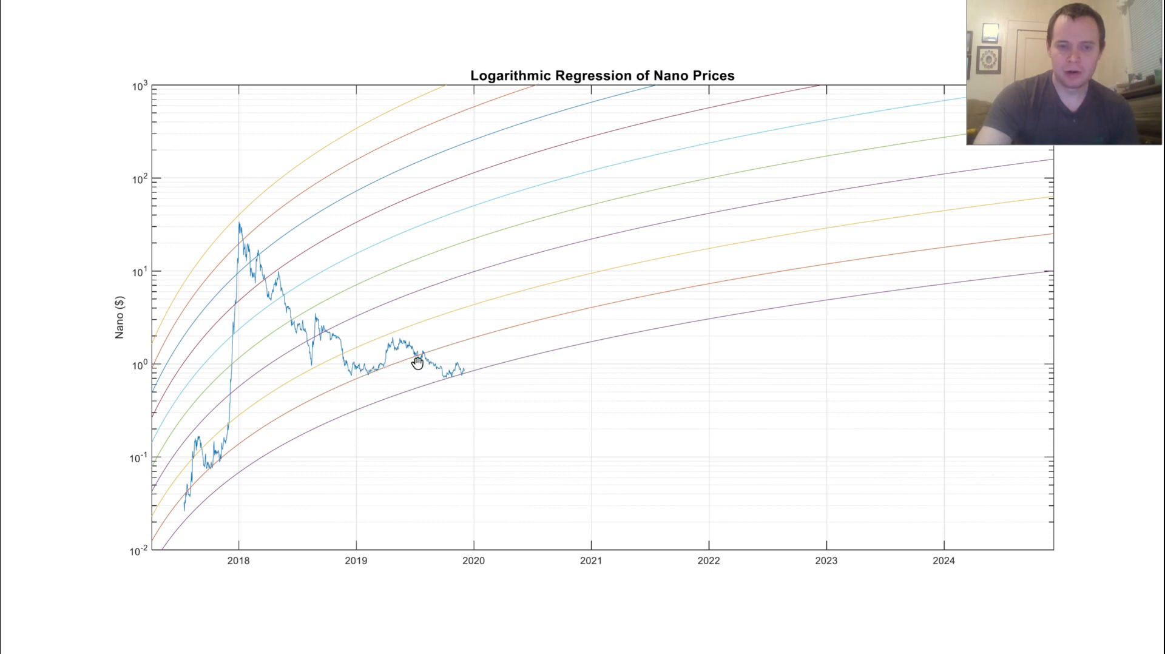
mouse_move(367, 385)
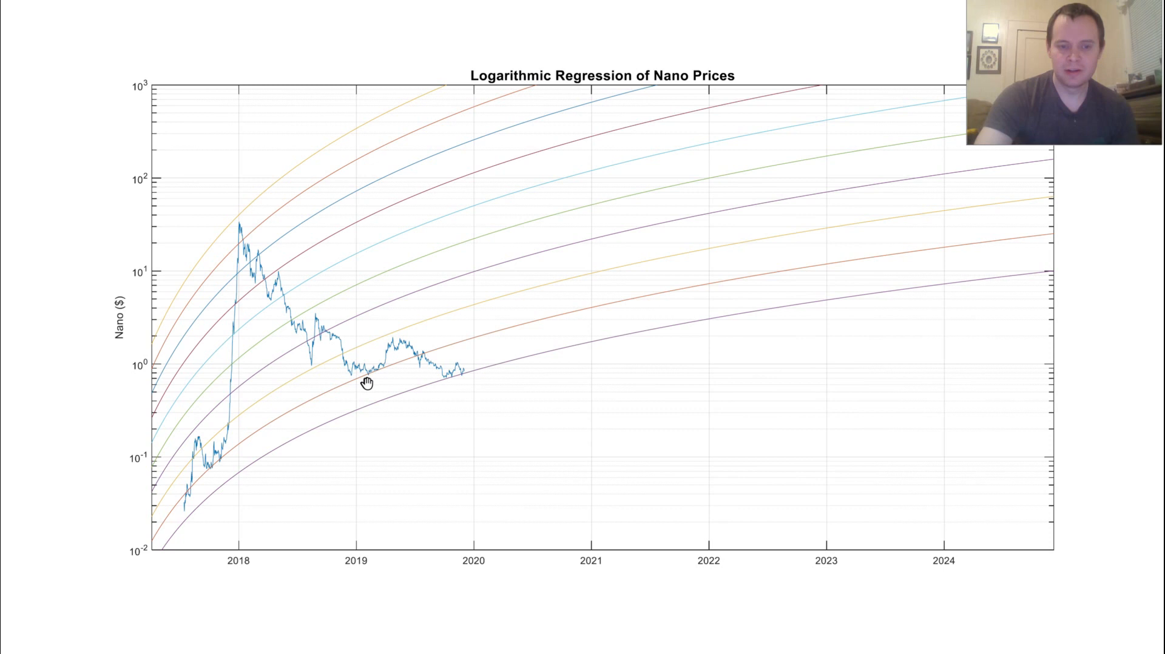
mouse_move(351, 411)
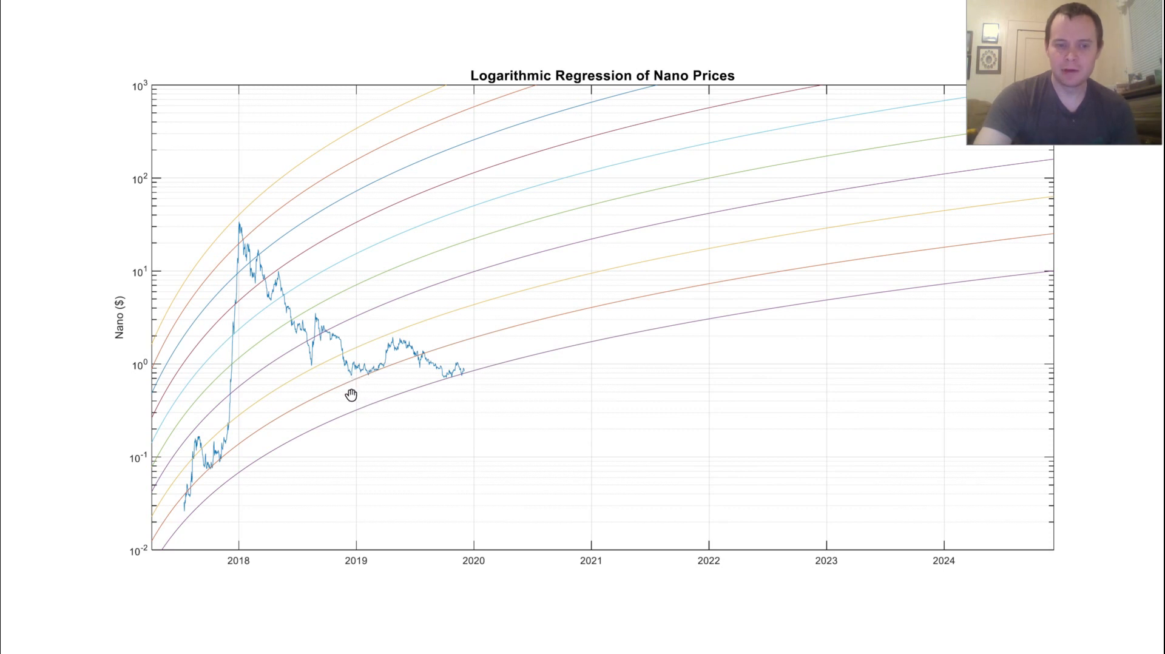
mouse_move(381, 374)
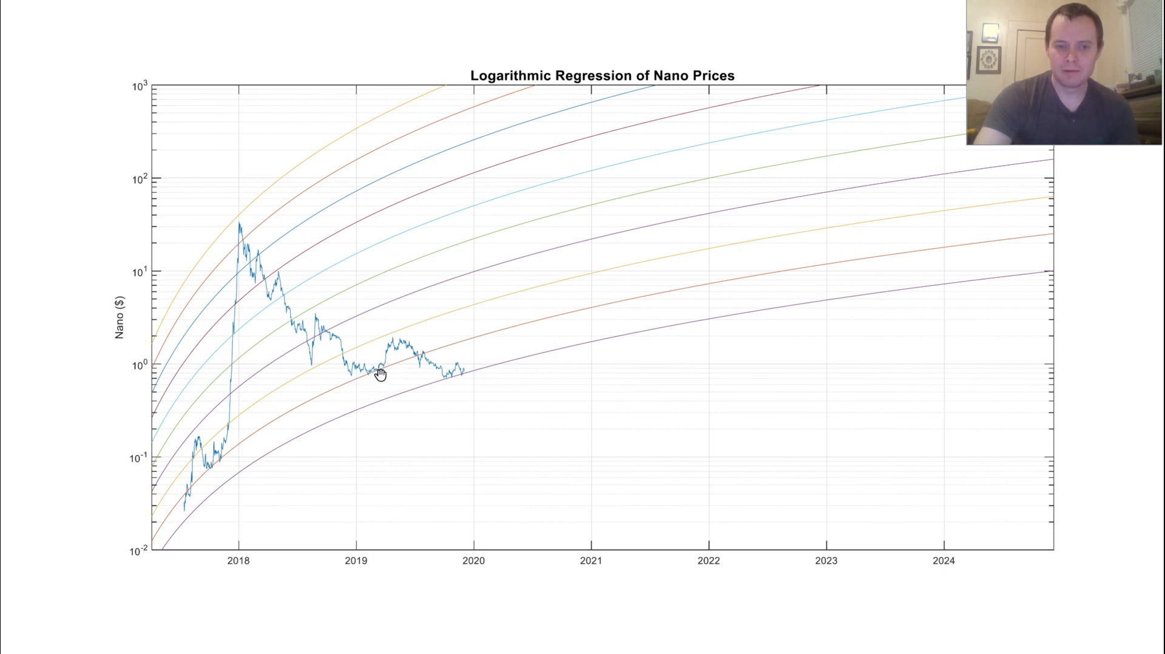
mouse_move(390, 348)
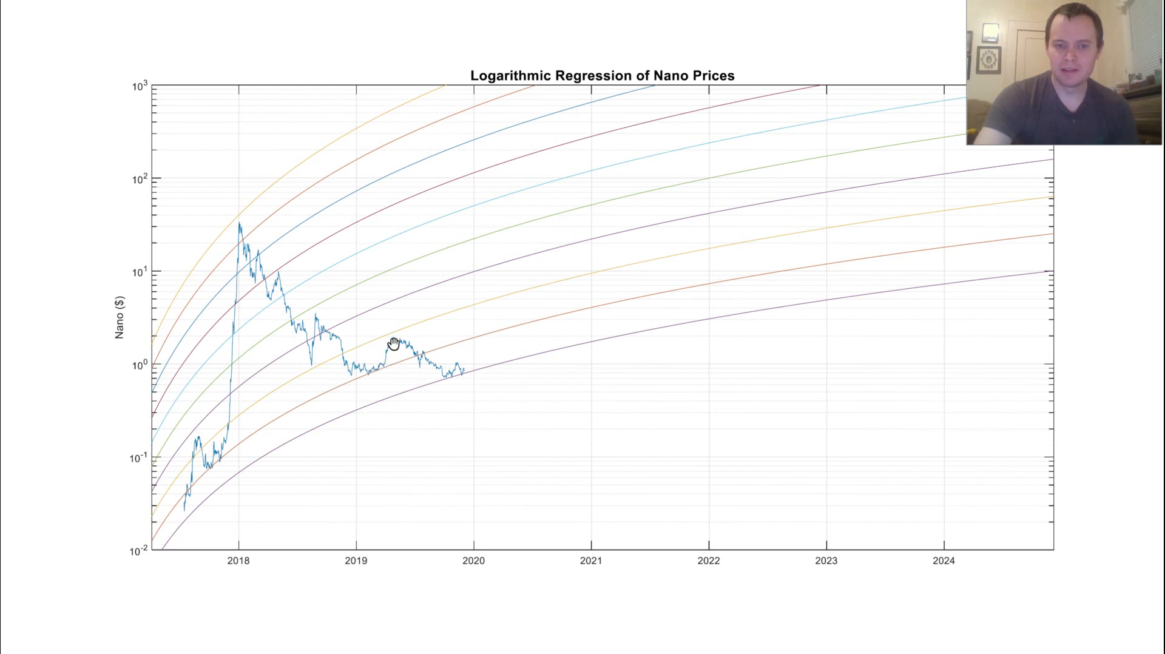
mouse_move(390, 334)
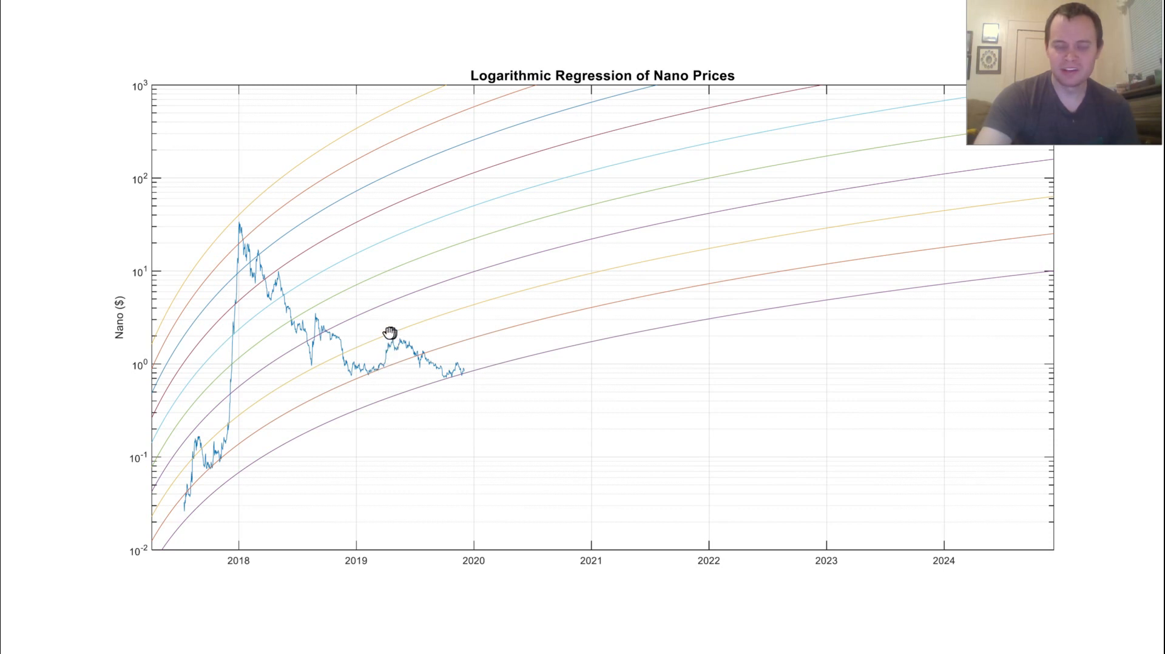
mouse_move(413, 357)
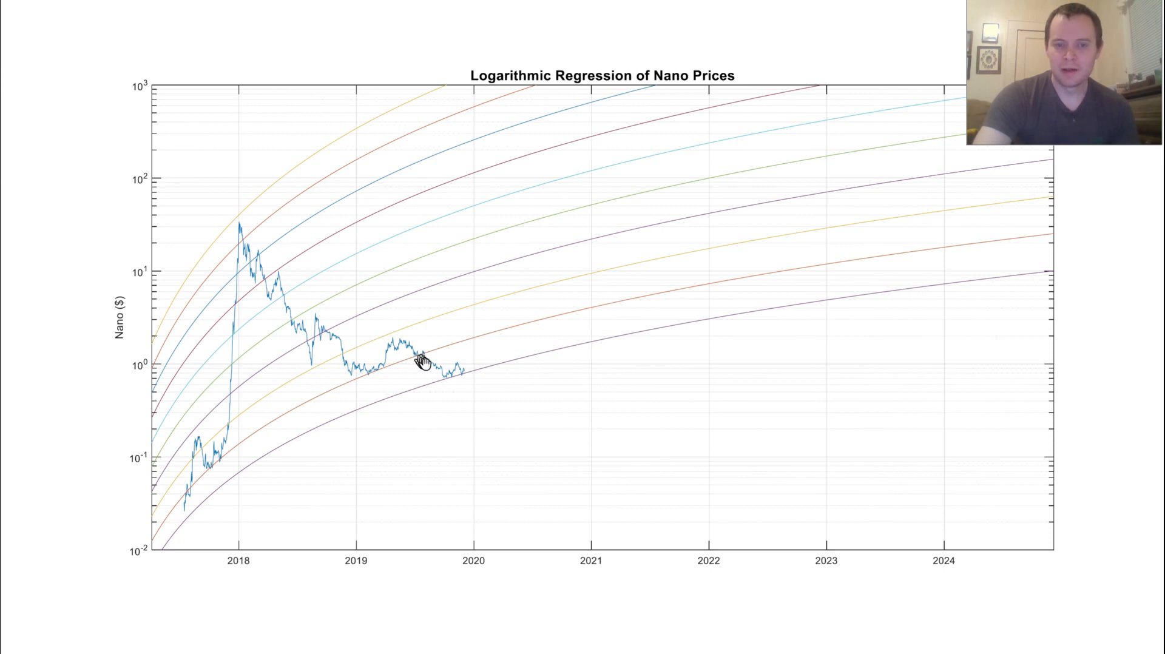
mouse_move(373, 379)
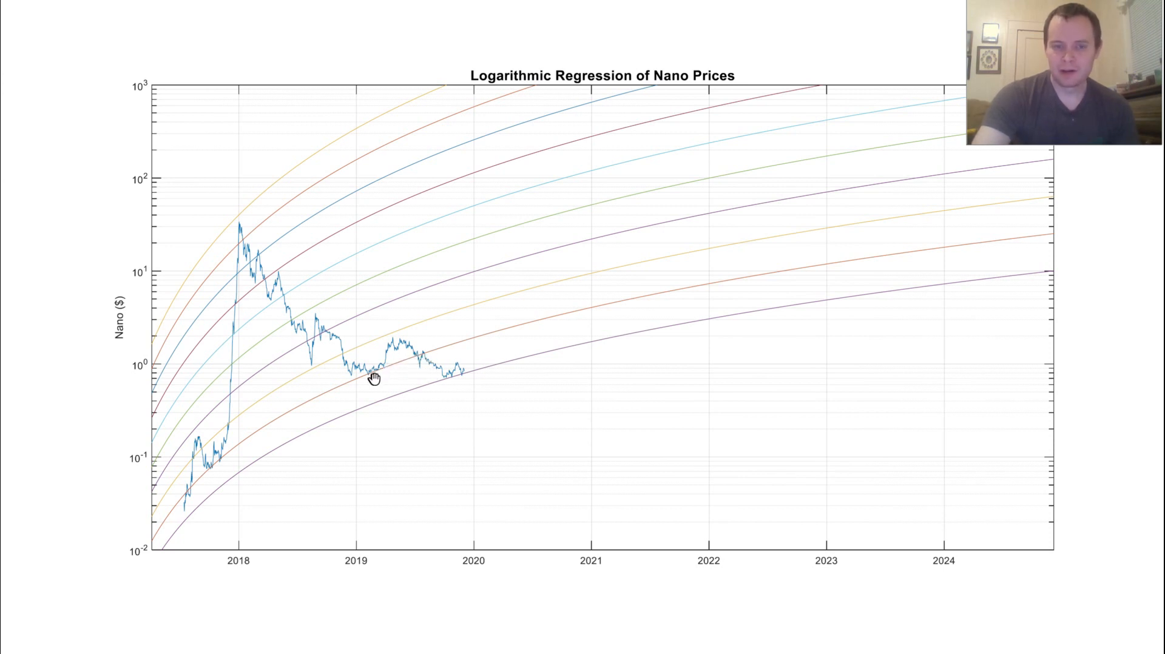
mouse_move(418, 360)
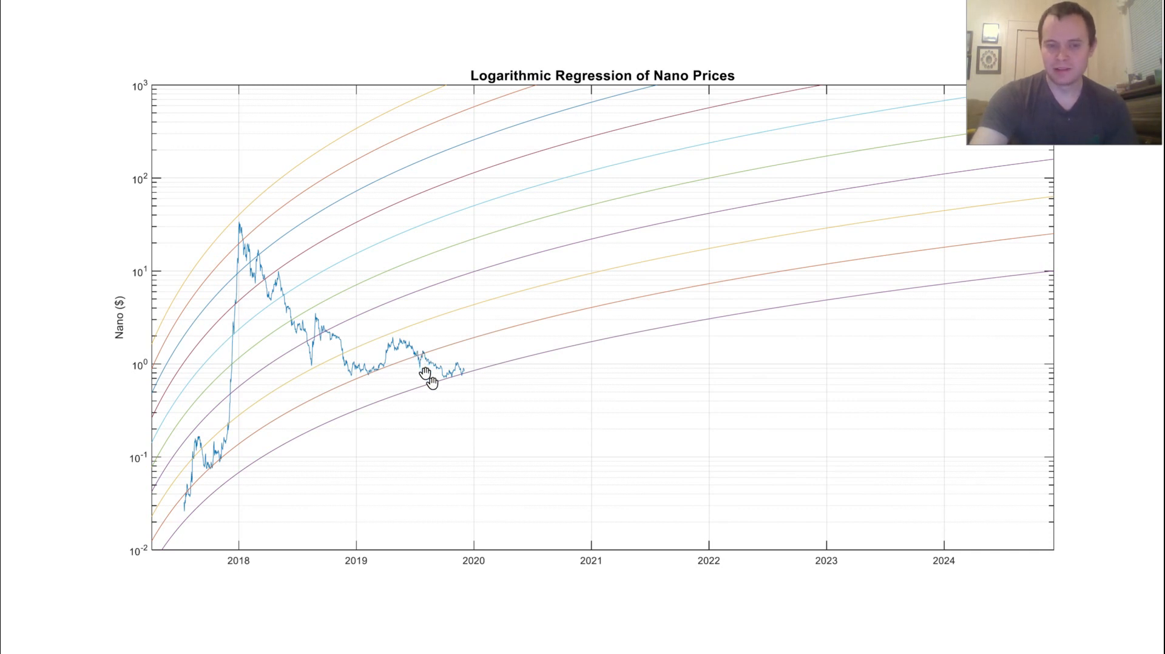
mouse_move(435, 404)
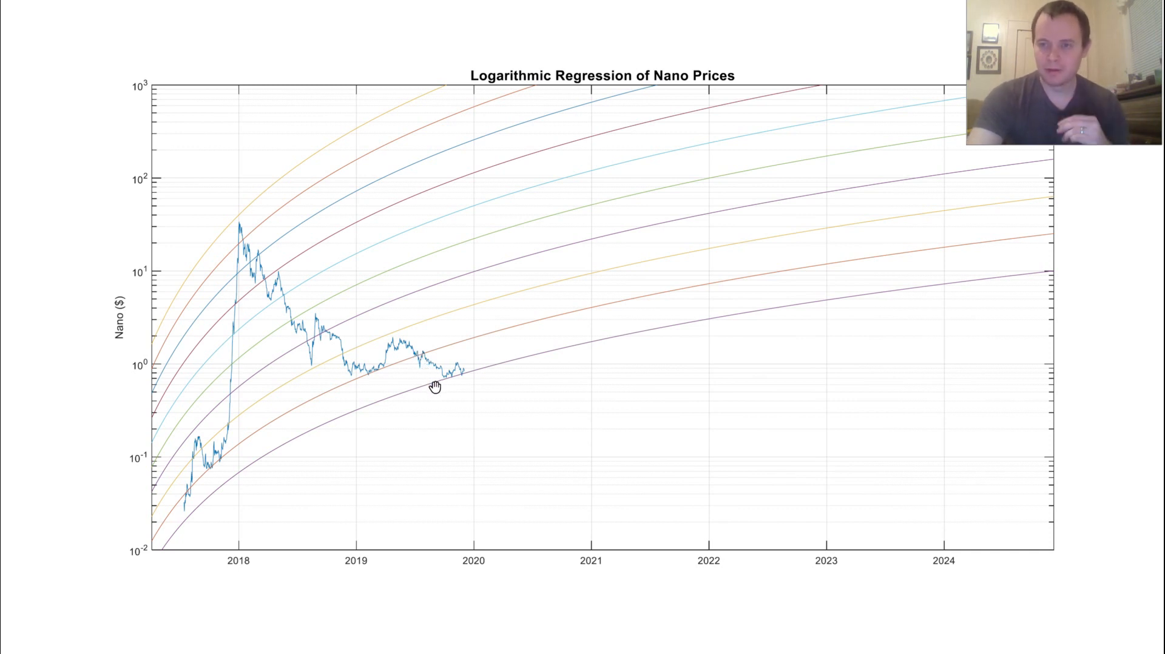
mouse_move(408, 396)
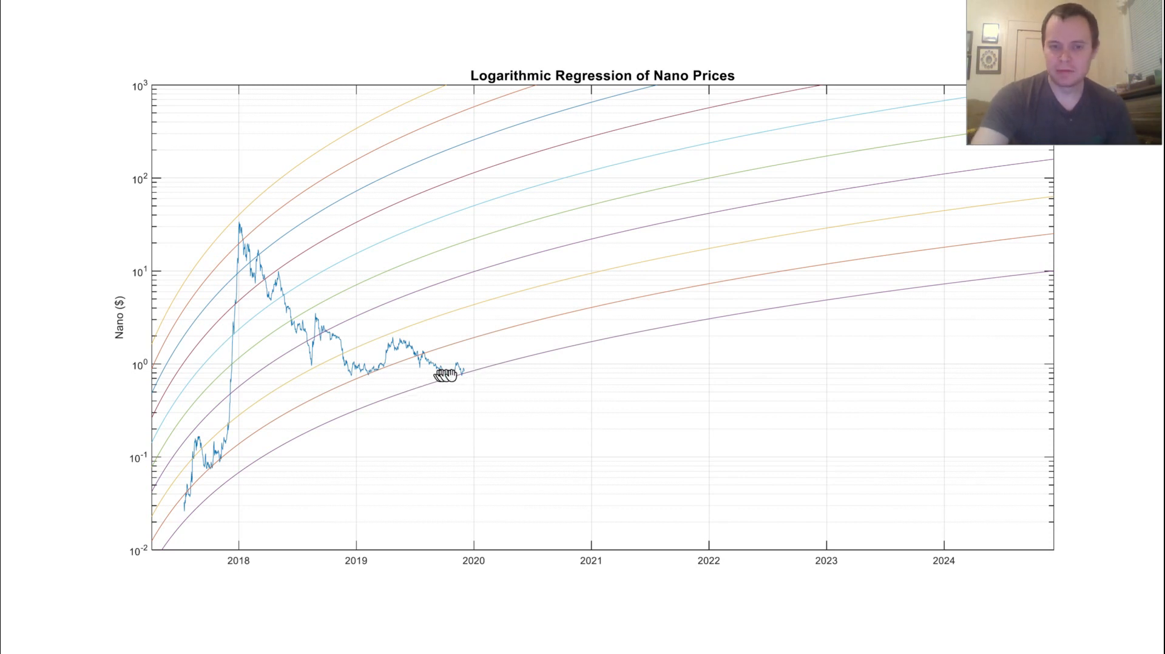
mouse_move(434, 411)
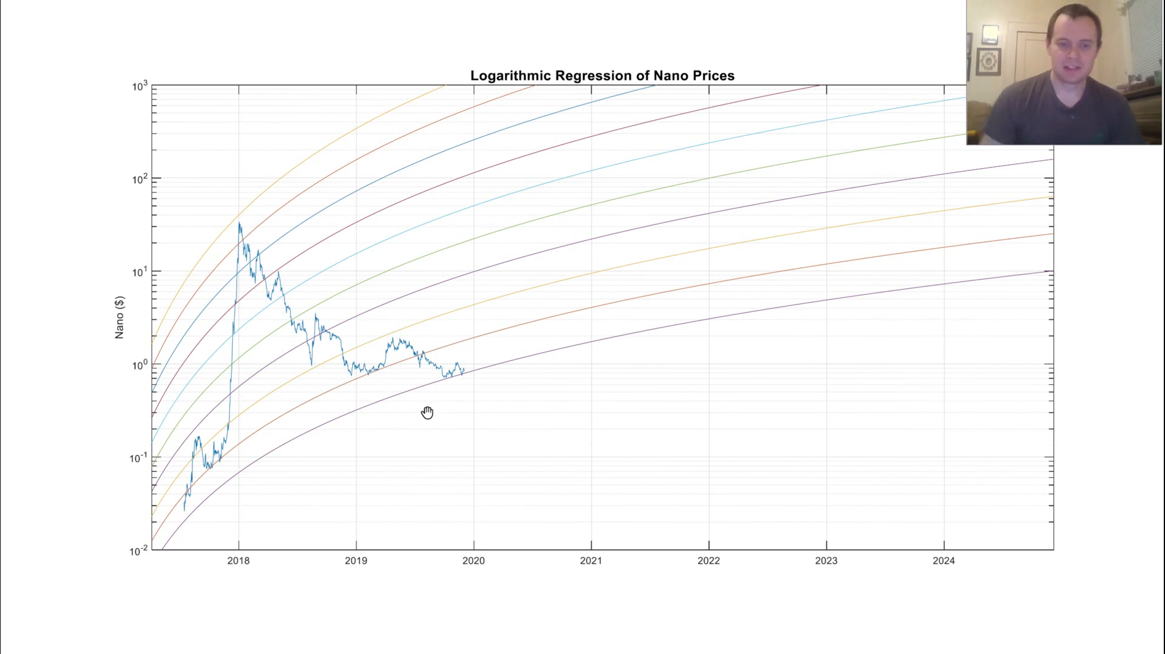
mouse_move(441, 377)
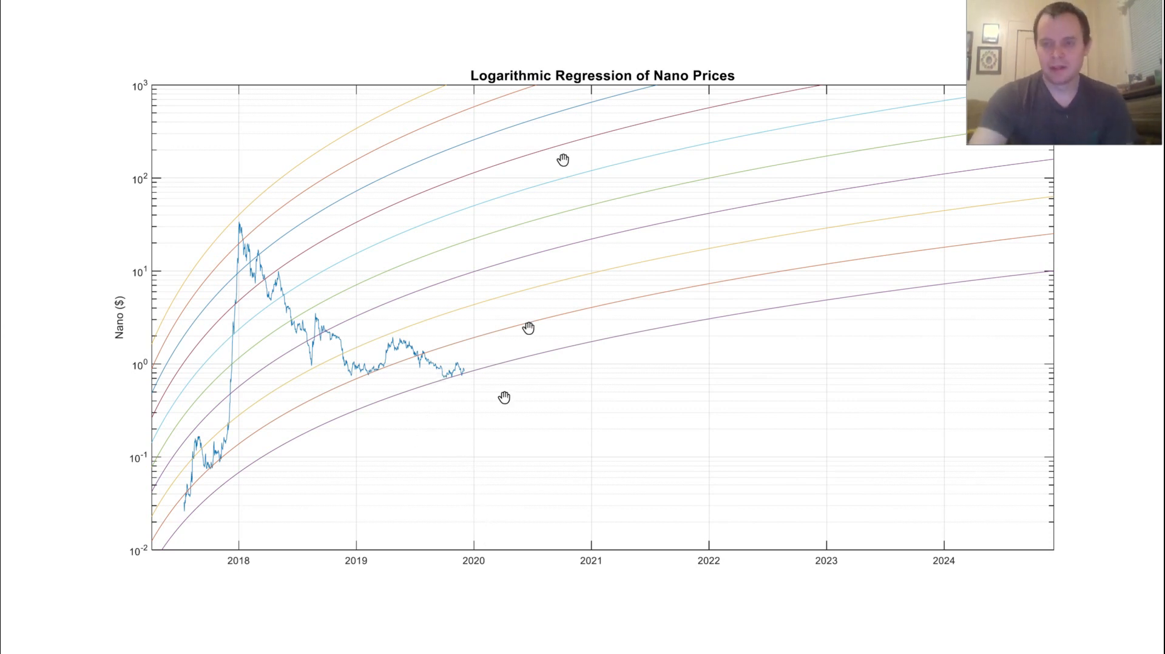
mouse_move(485, 4)
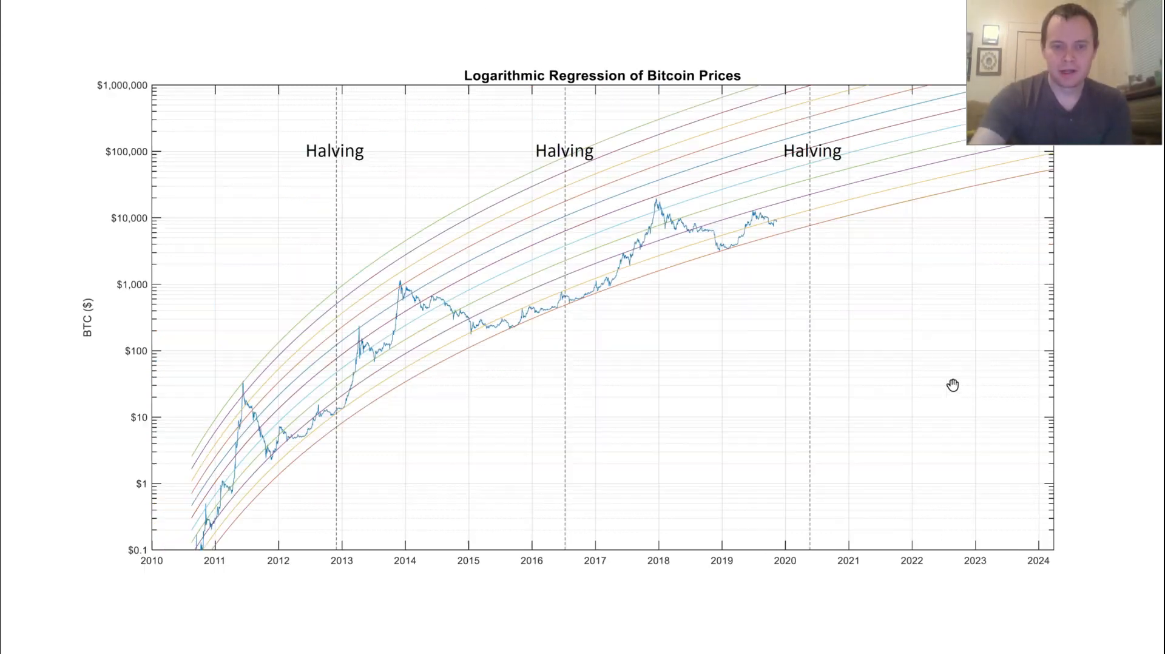
mouse_move(910, 469)
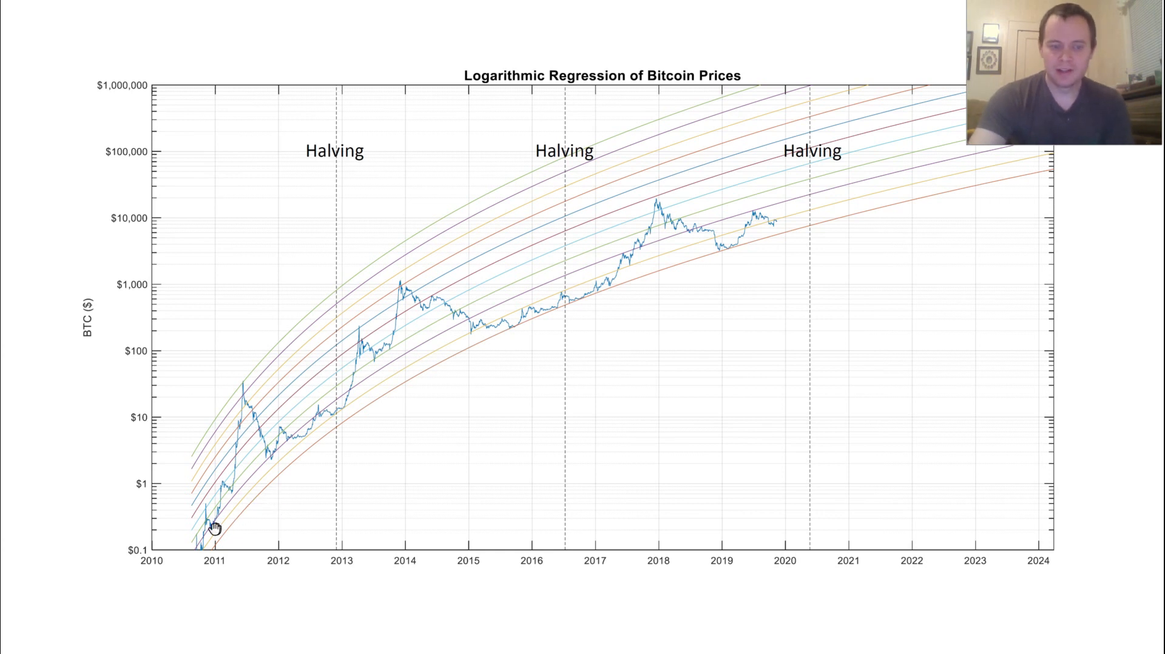
mouse_move(242, 383)
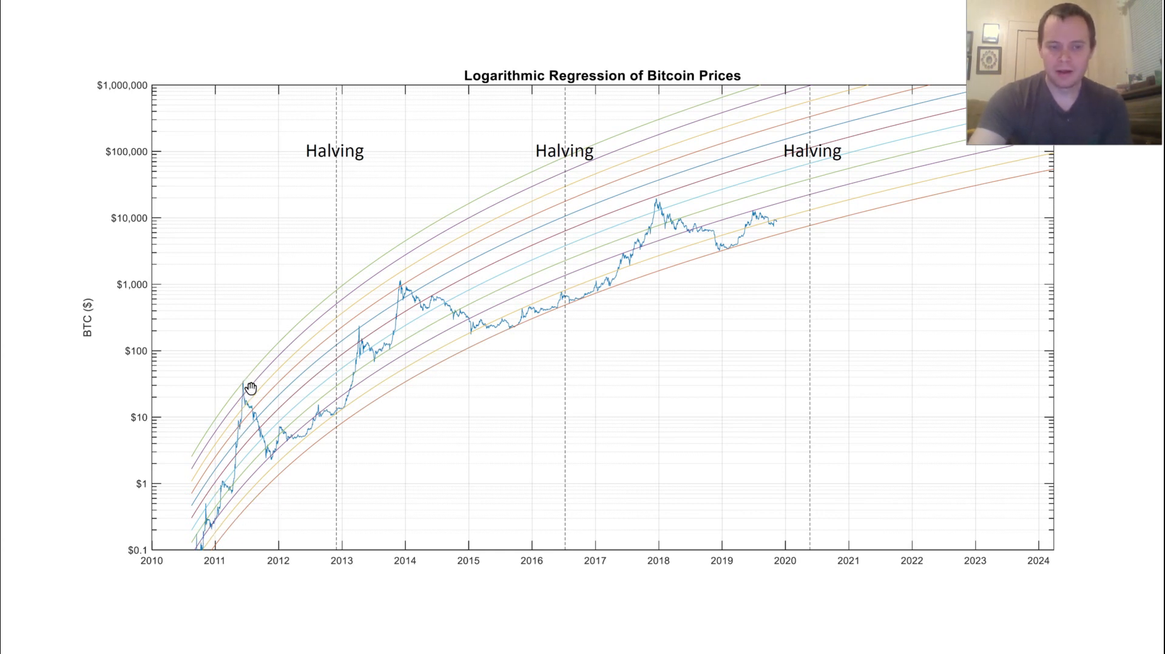
mouse_move(323, 336)
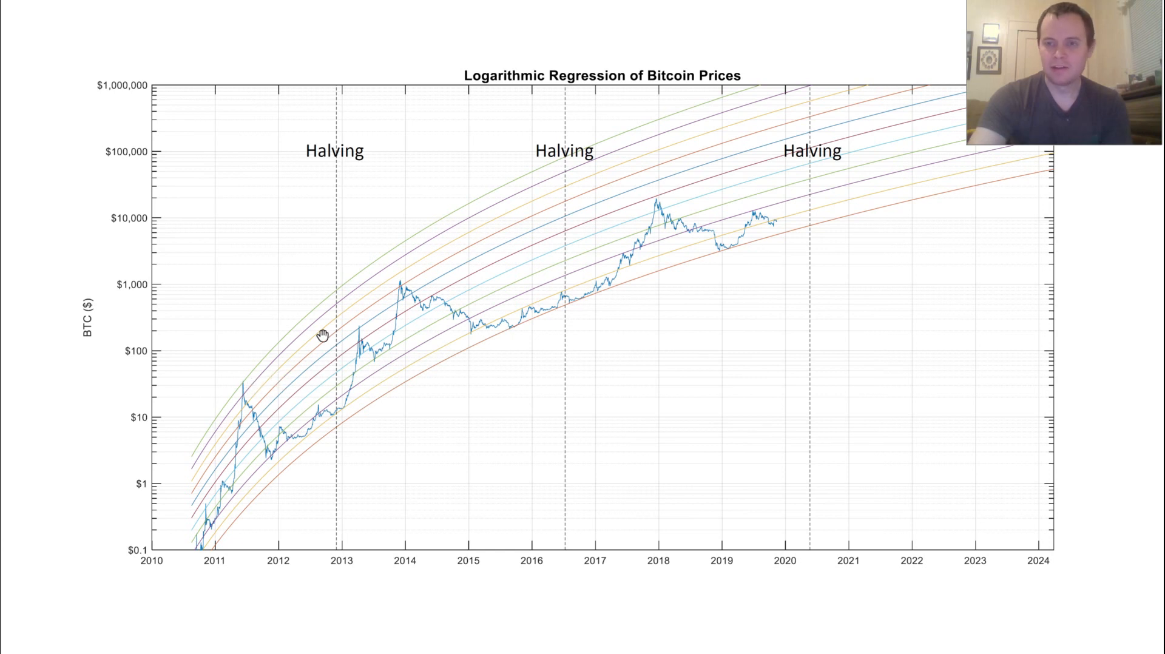
mouse_move(398, 305)
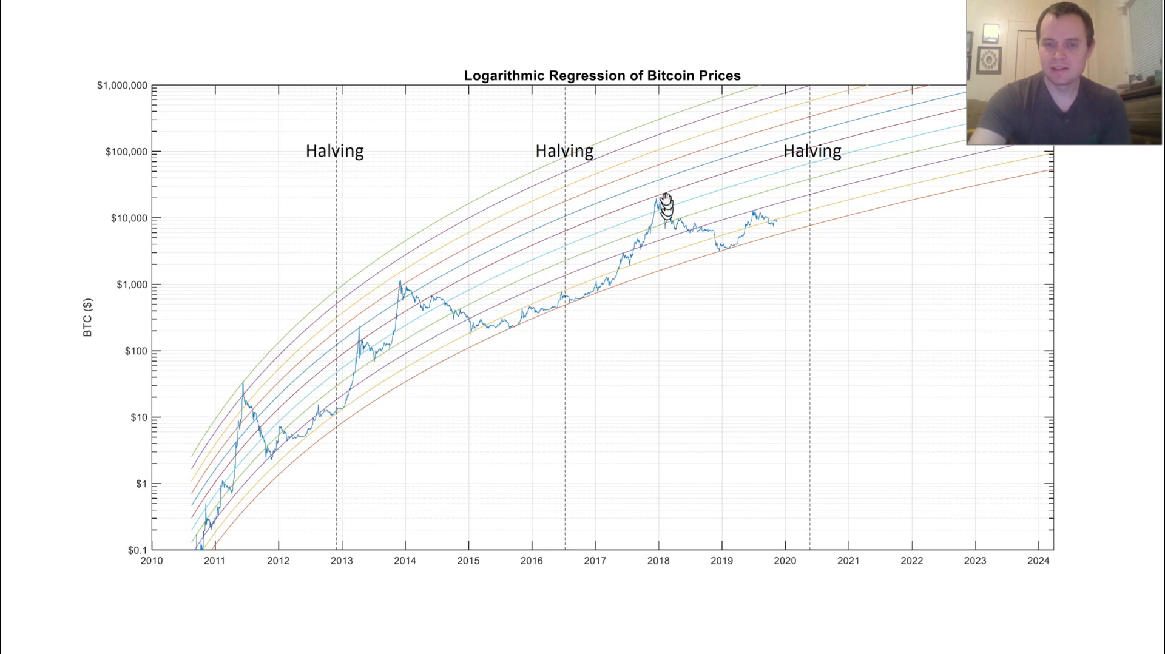
mouse_move(534, 29)
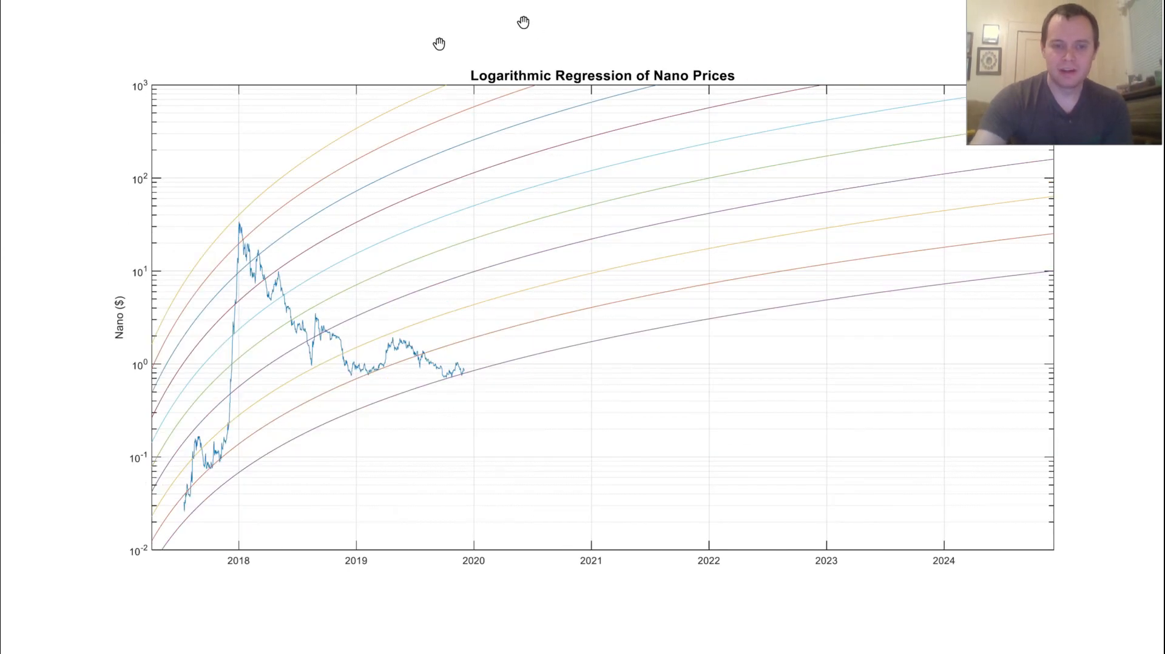
mouse_move(336, 256)
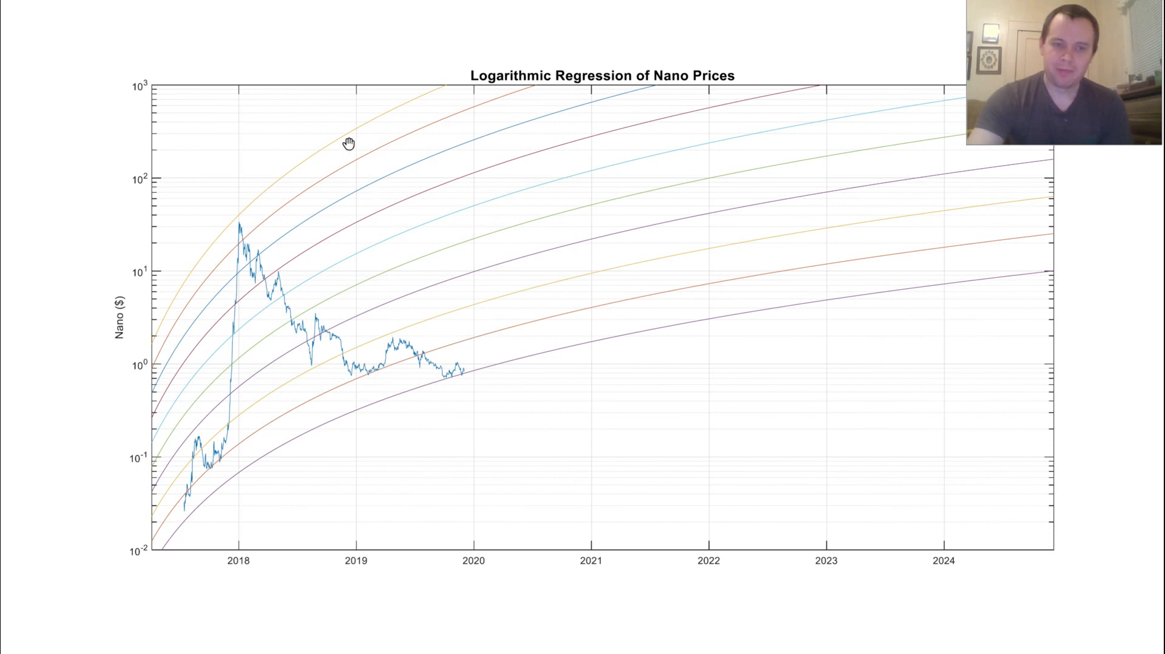
mouse_move(489, 171)
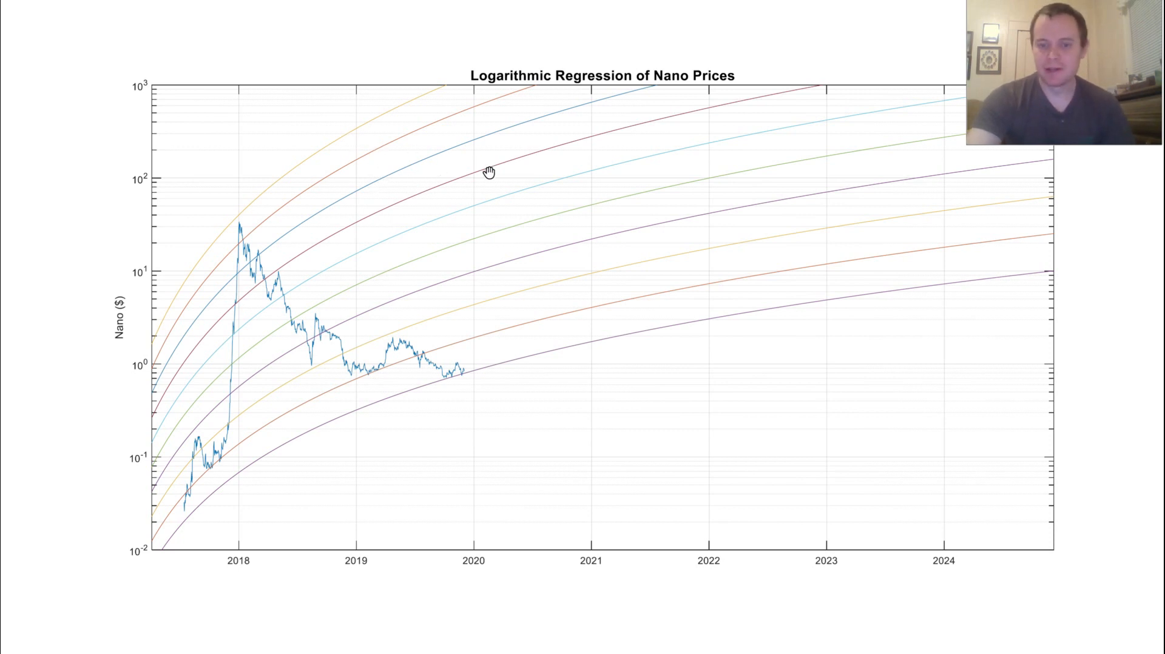
mouse_move(627, 165)
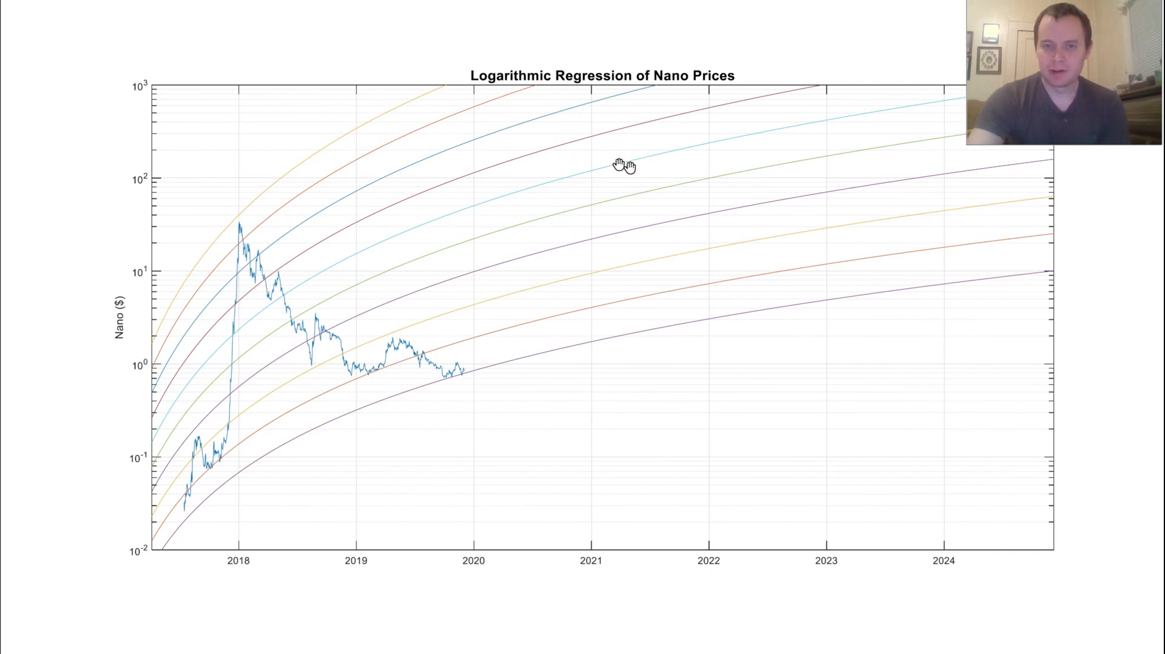
mouse_move(794, 96)
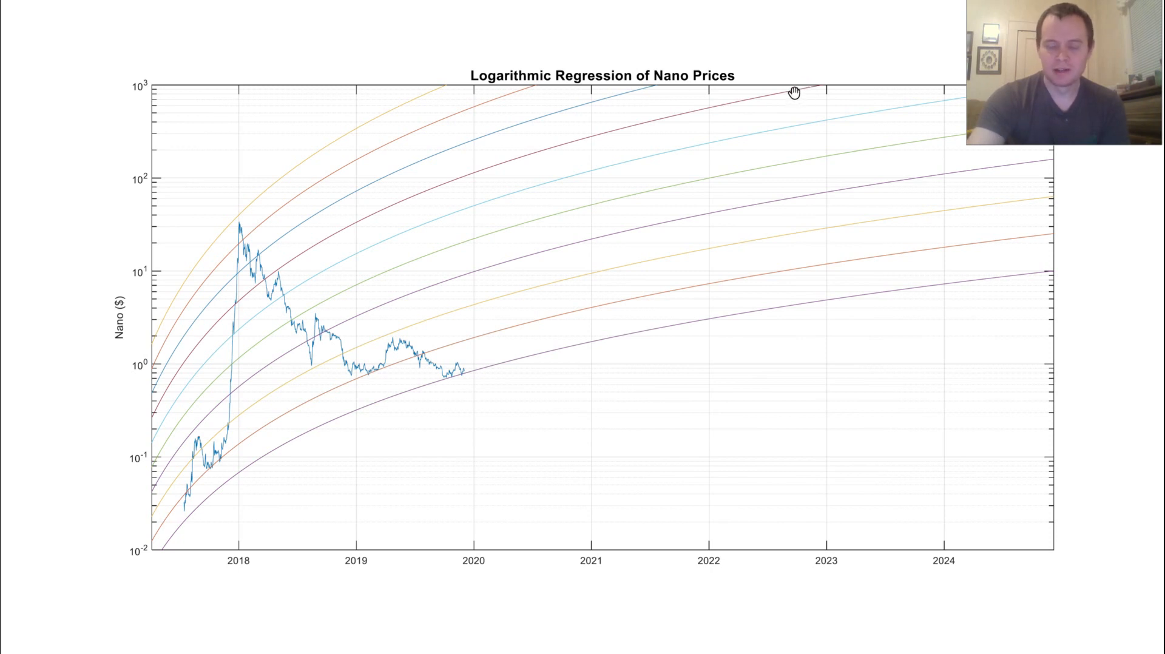
mouse_move(754, 134)
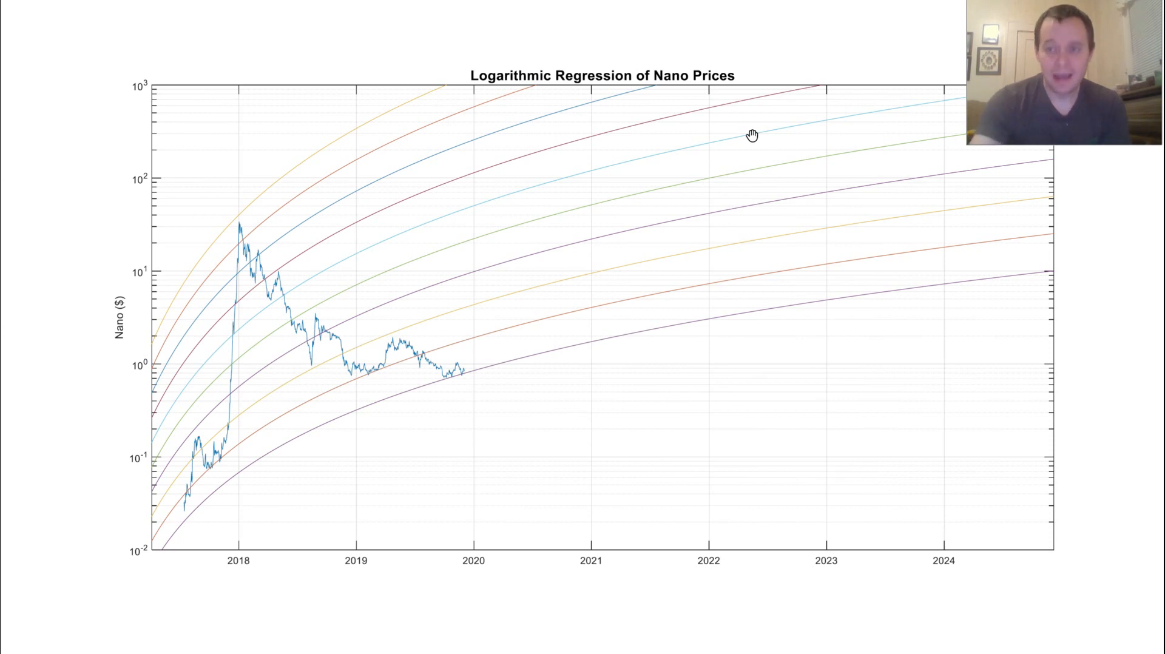
mouse_move(747, 141)
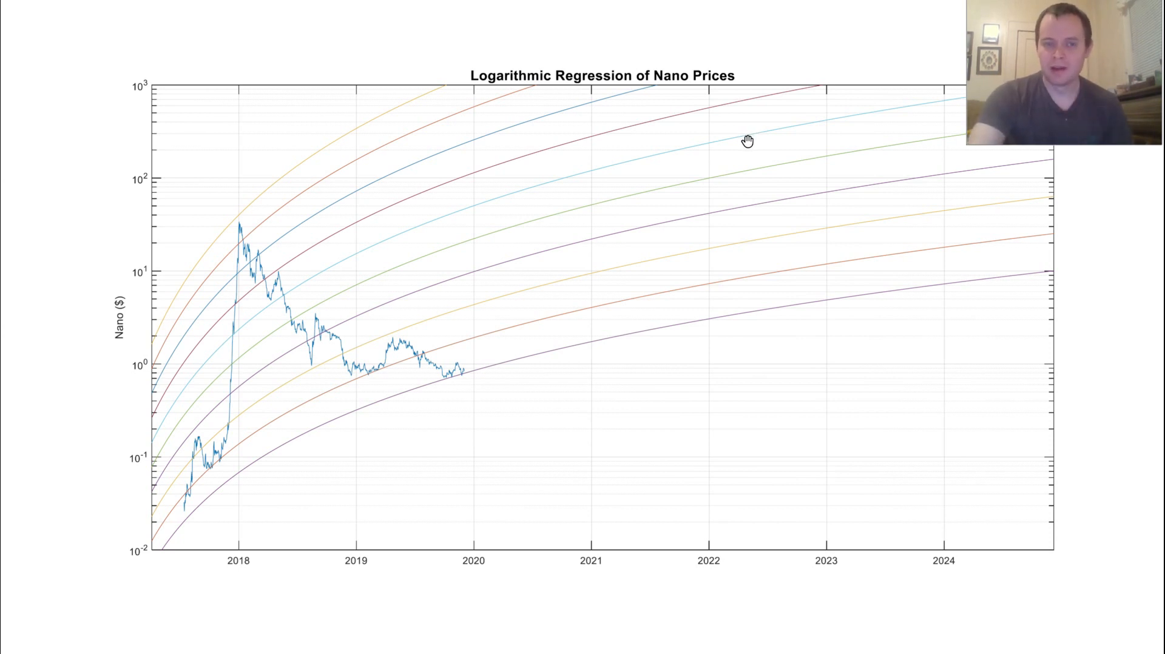
mouse_move(747, 149)
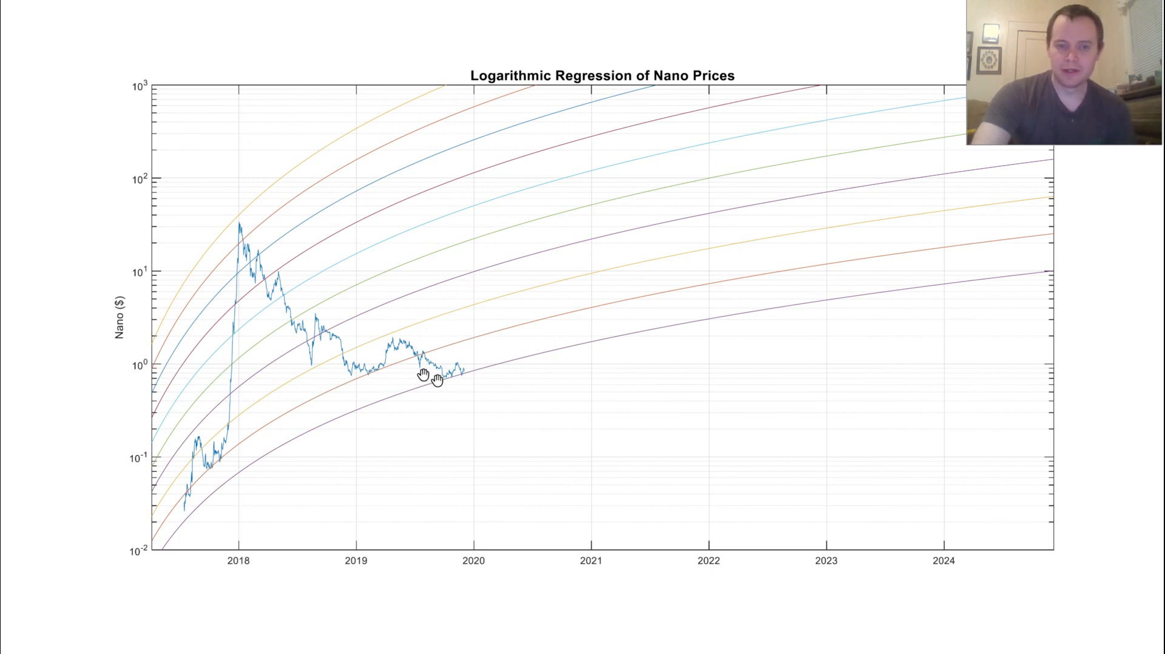
mouse_move(404, 409)
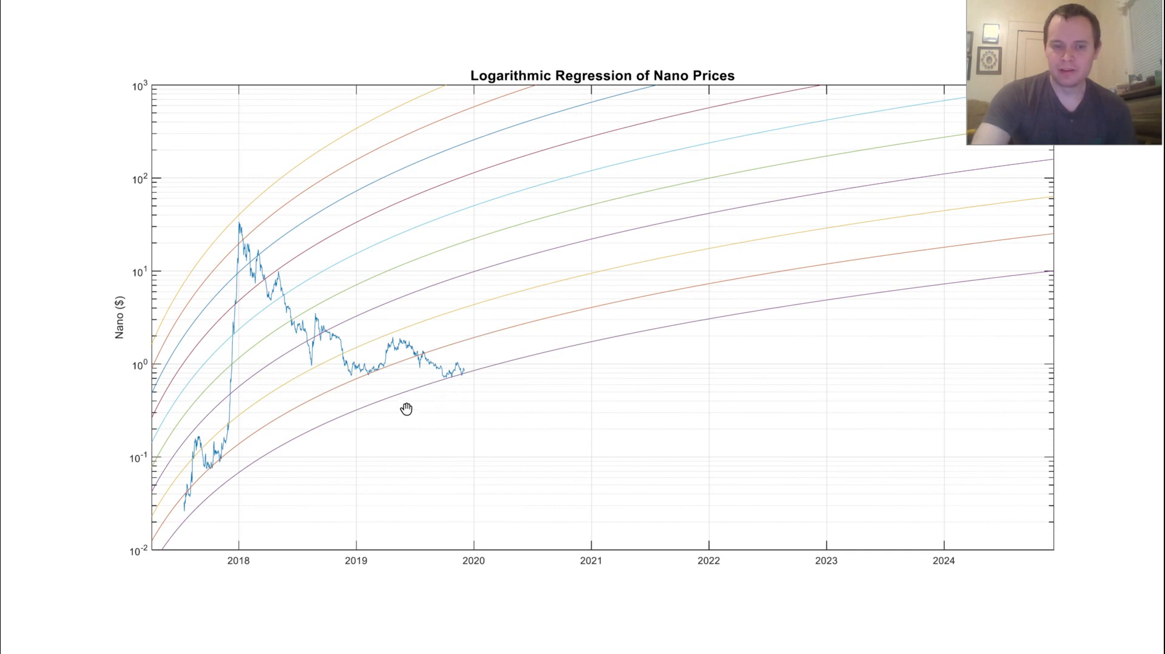
mouse_move(523, 287)
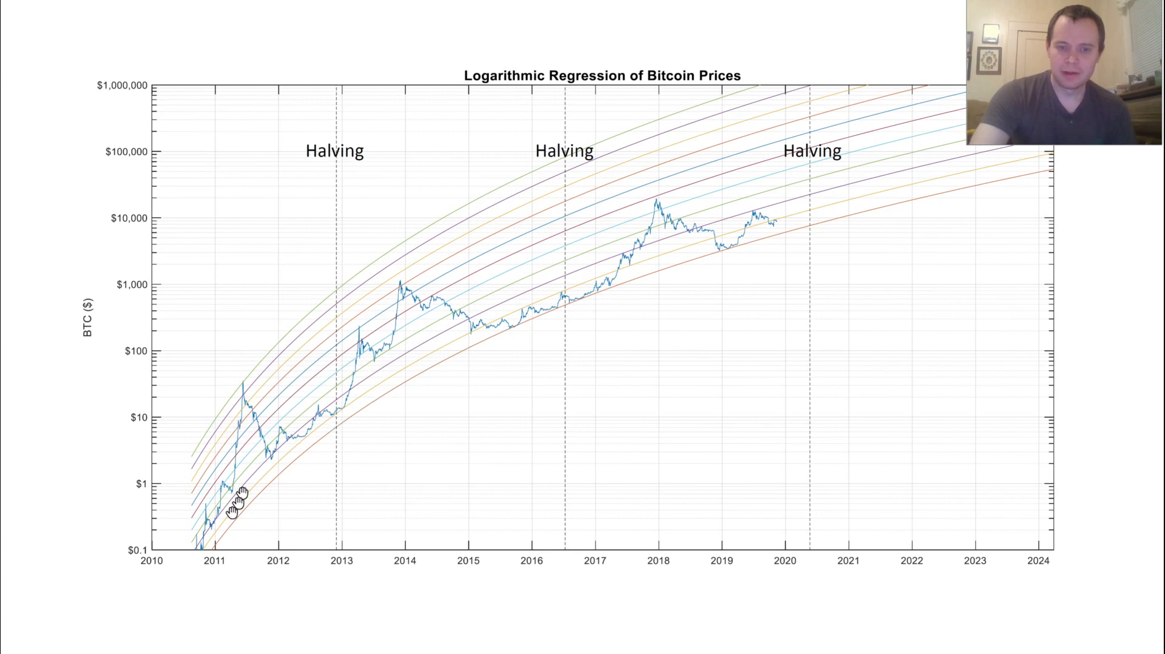
mouse_move(388, 398)
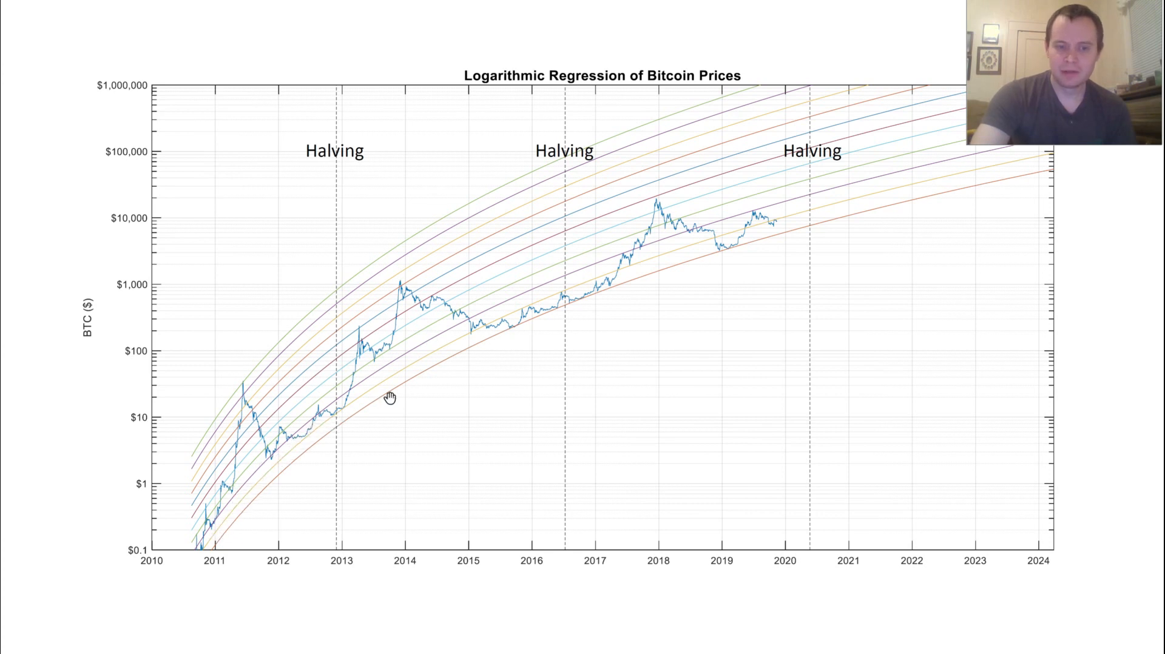
mouse_move(527, 330)
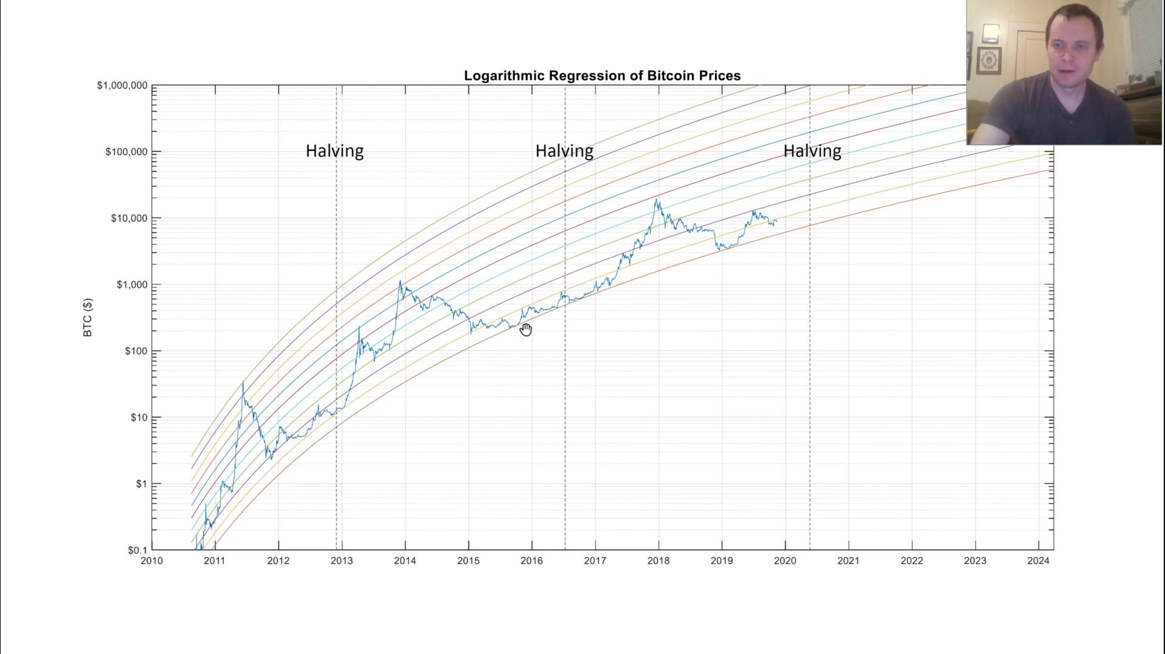
mouse_move(239, 541)
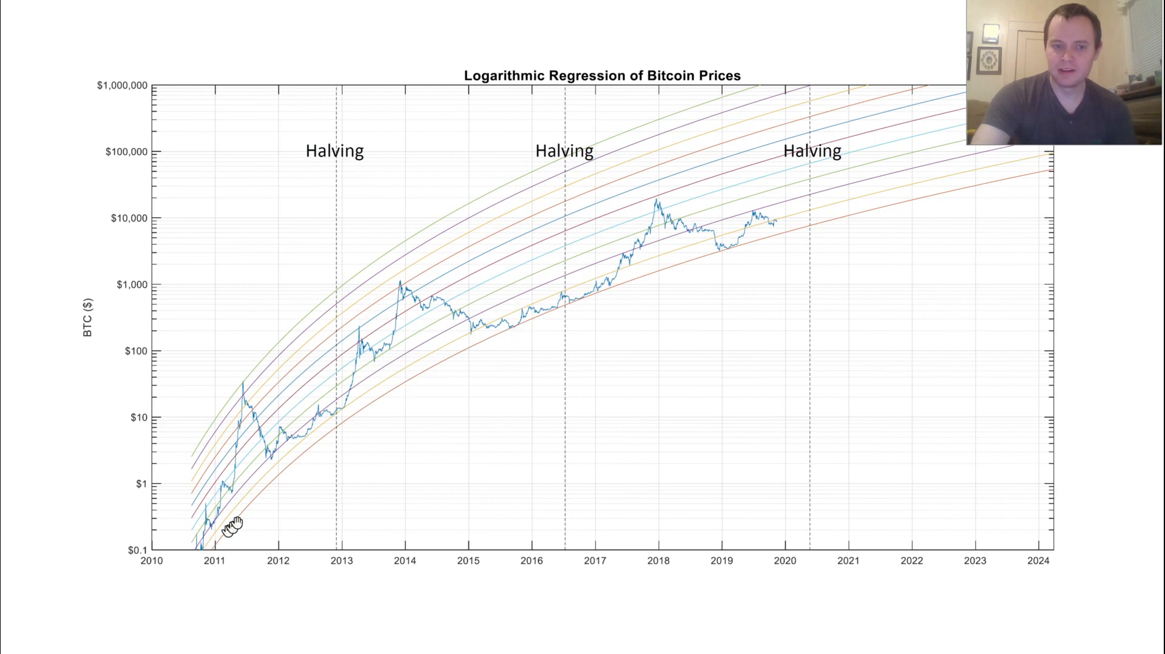
mouse_move(196, 470)
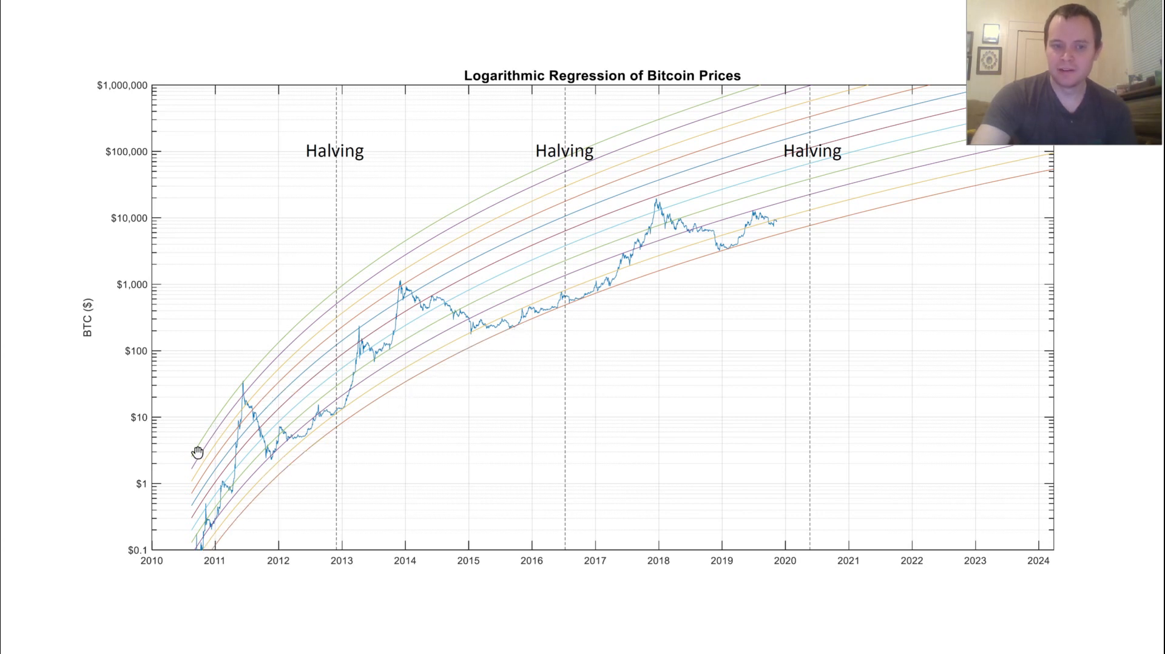
mouse_move(308, 422)
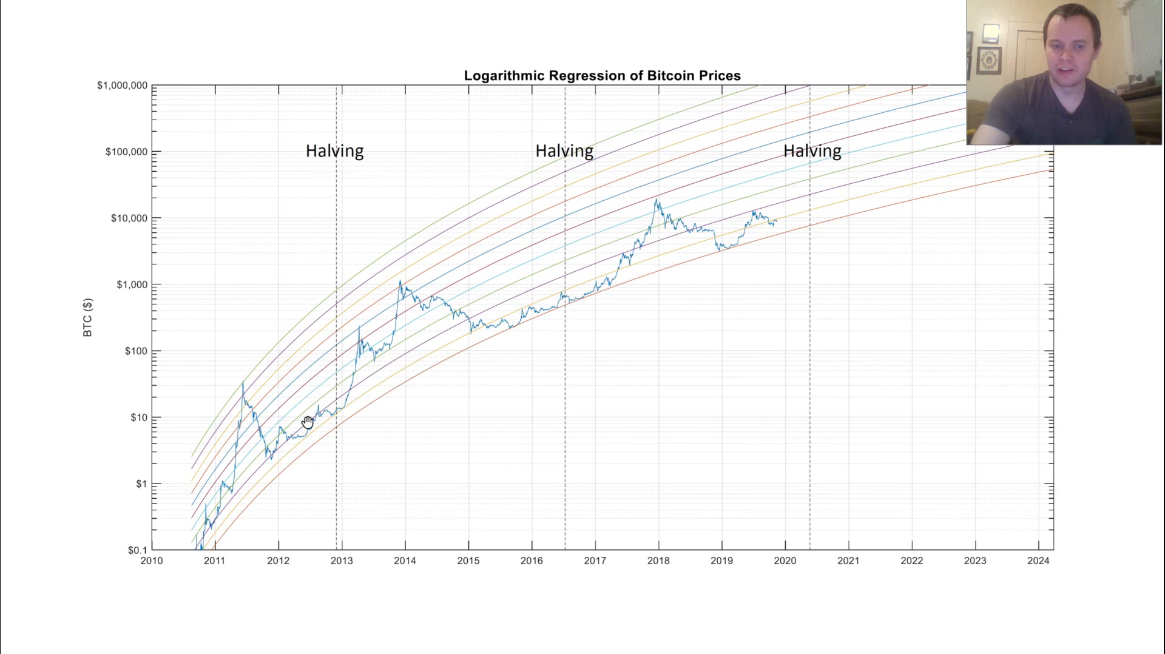
mouse_move(503, 328)
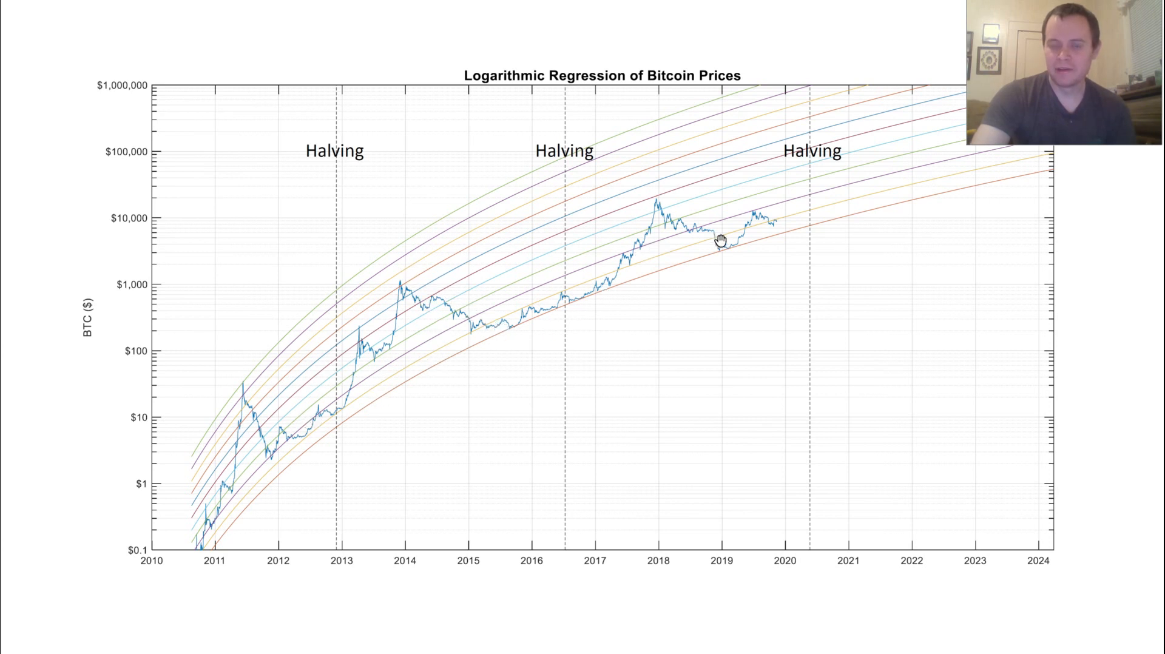
mouse_move(364, 364)
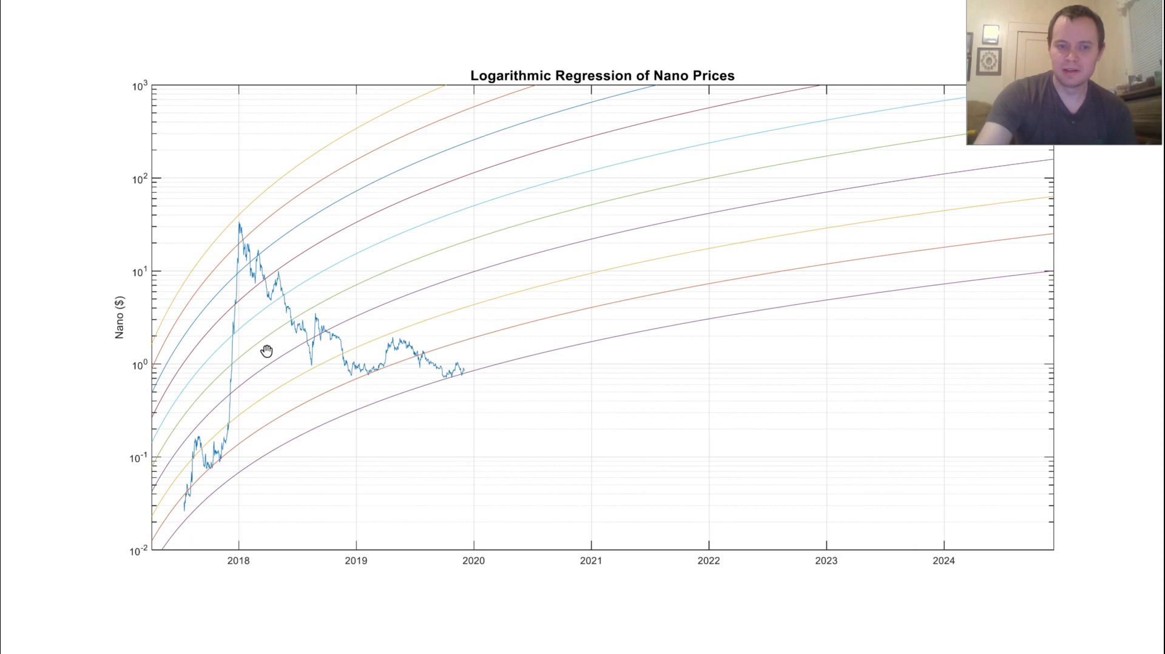
mouse_move(464, 397)
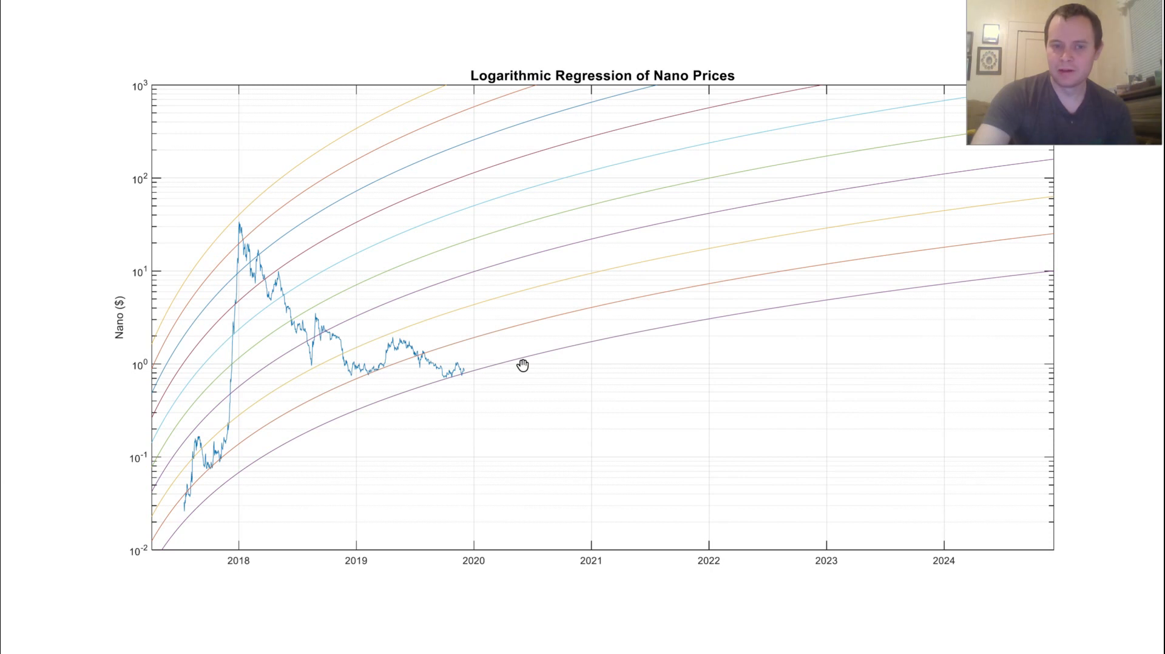
mouse_move(602, 322)
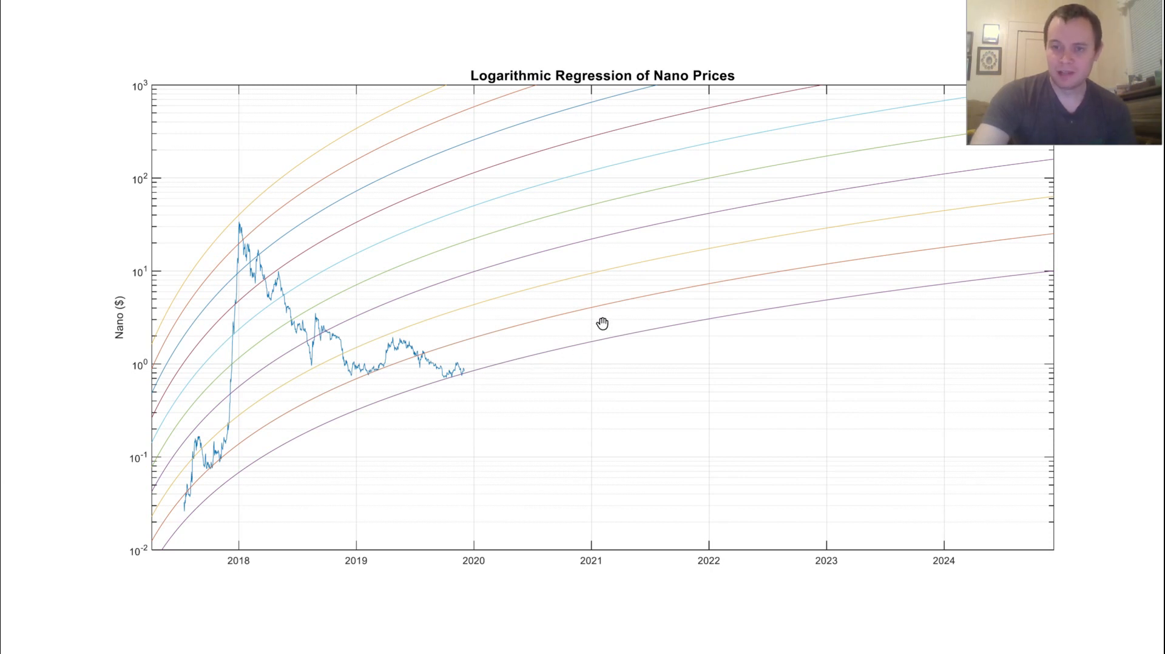
mouse_move(511, 381)
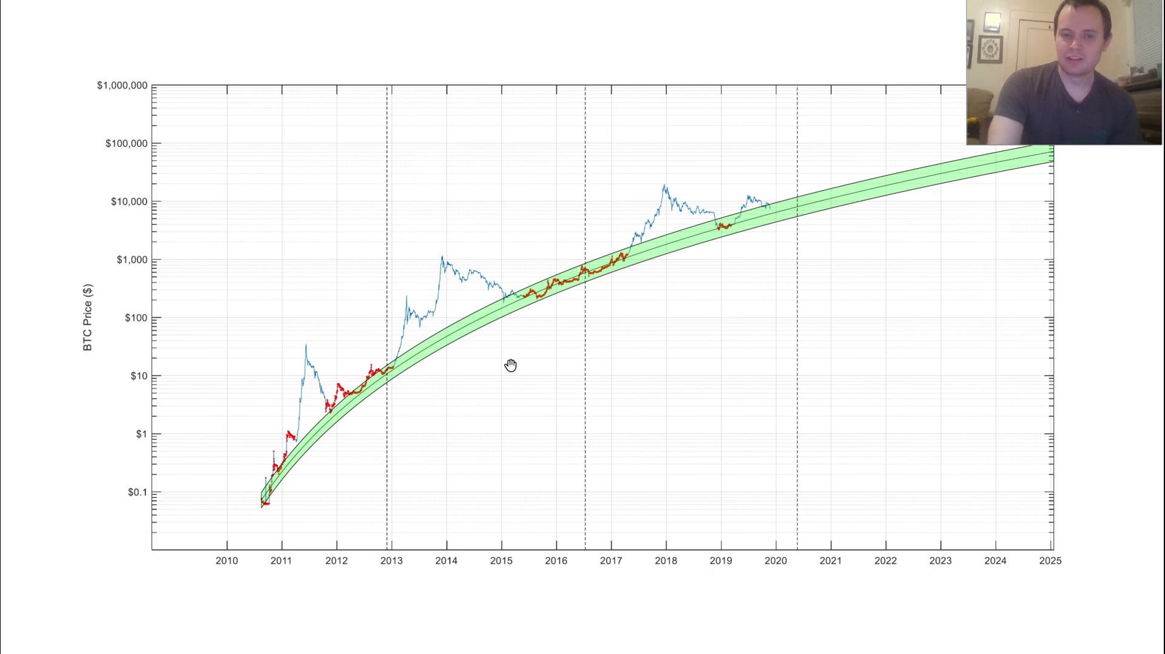
mouse_move(553, 263)
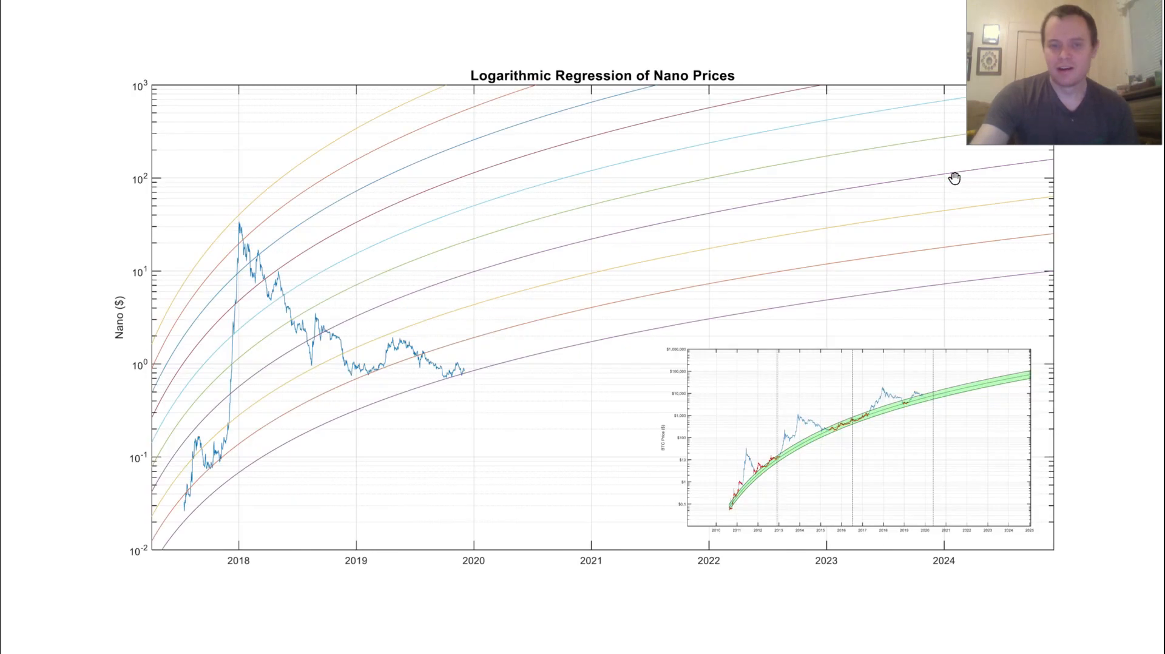
mouse_move(973, 350)
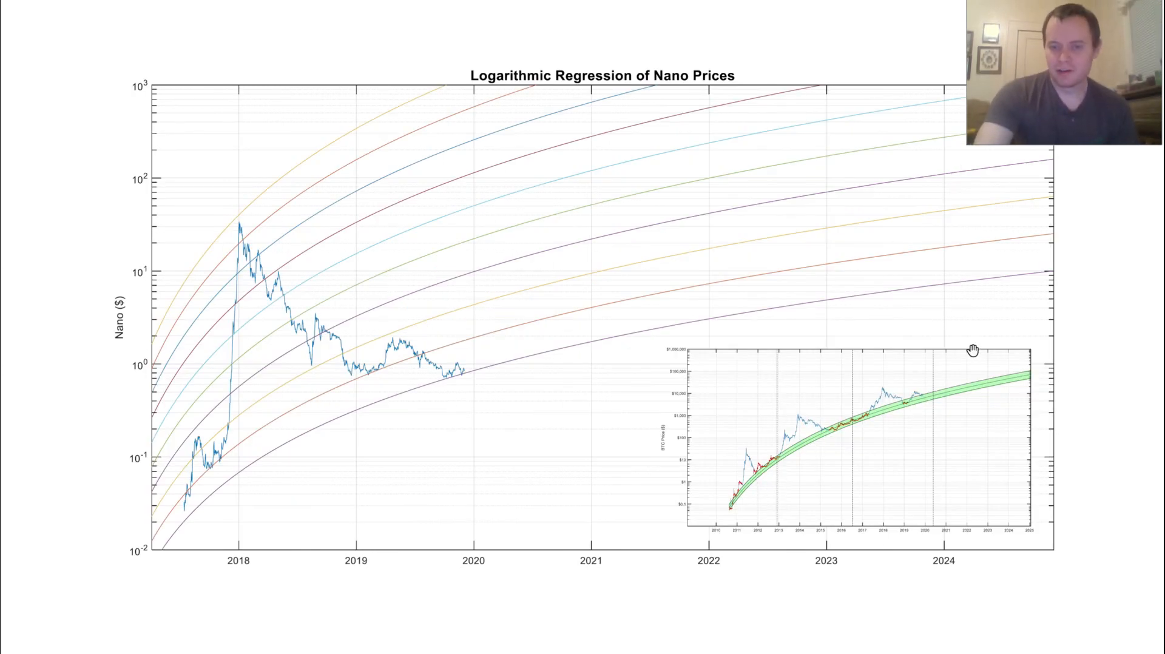
mouse_move(420, 261)
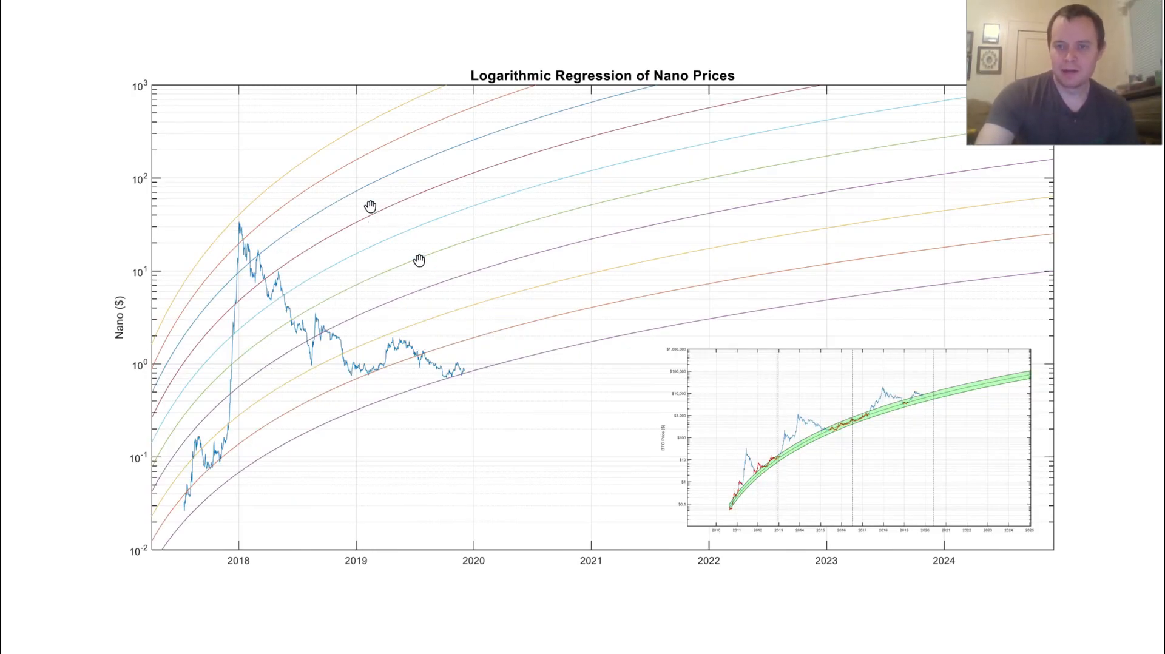
mouse_move(362, 451)
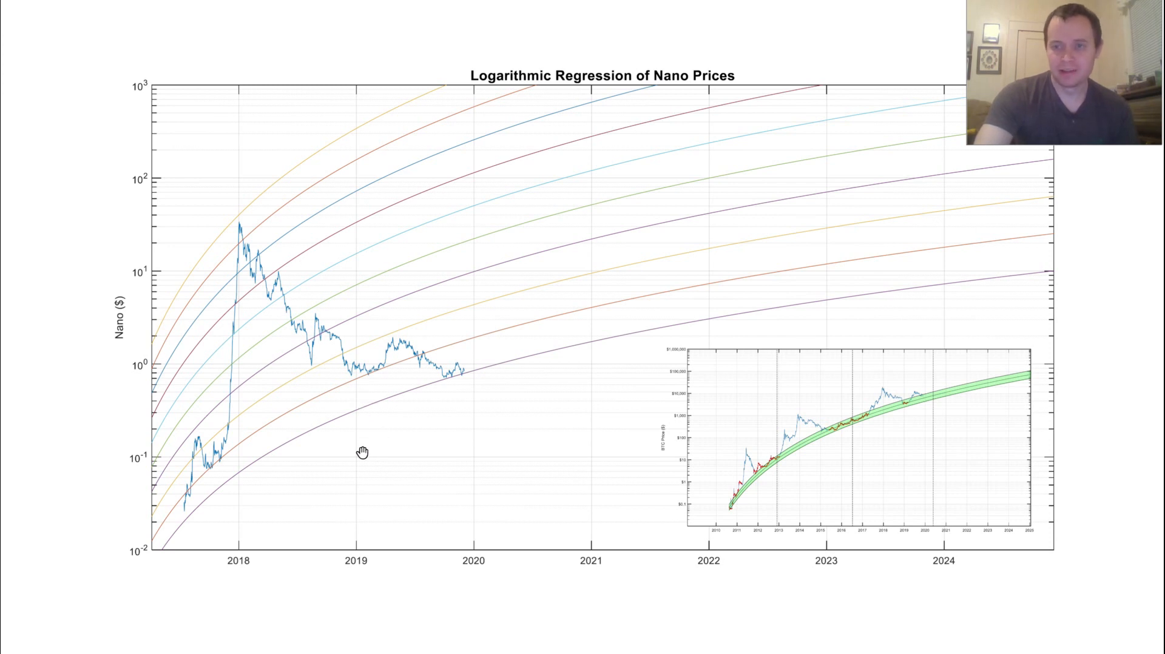
mouse_move(745, 530)
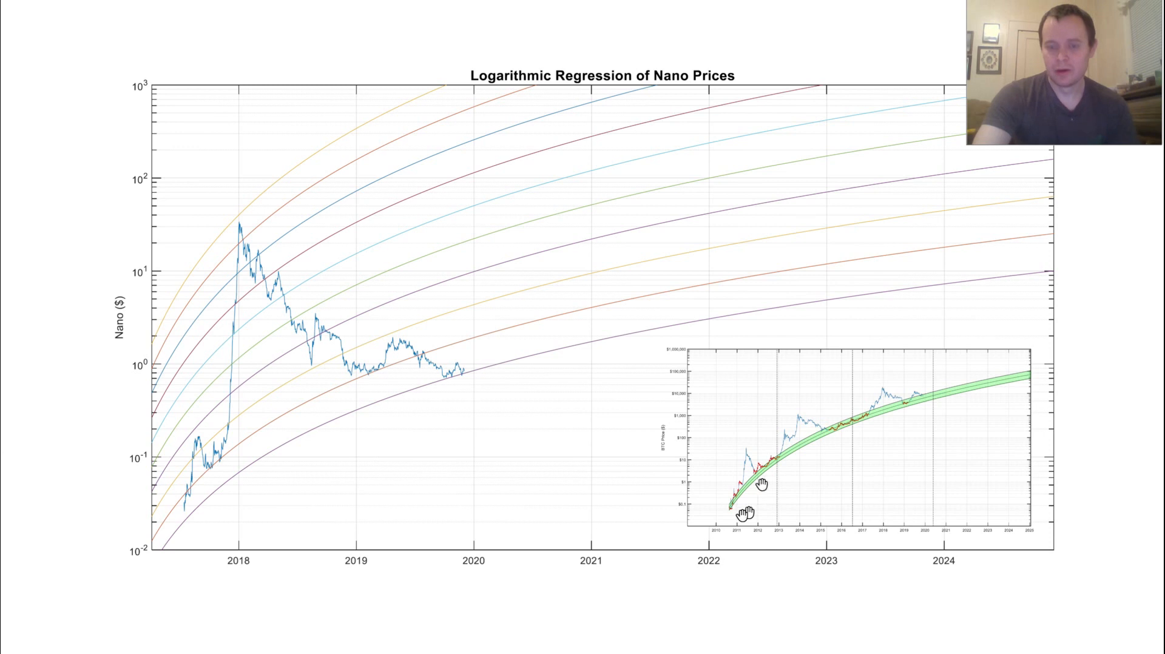
mouse_move(183, 536)
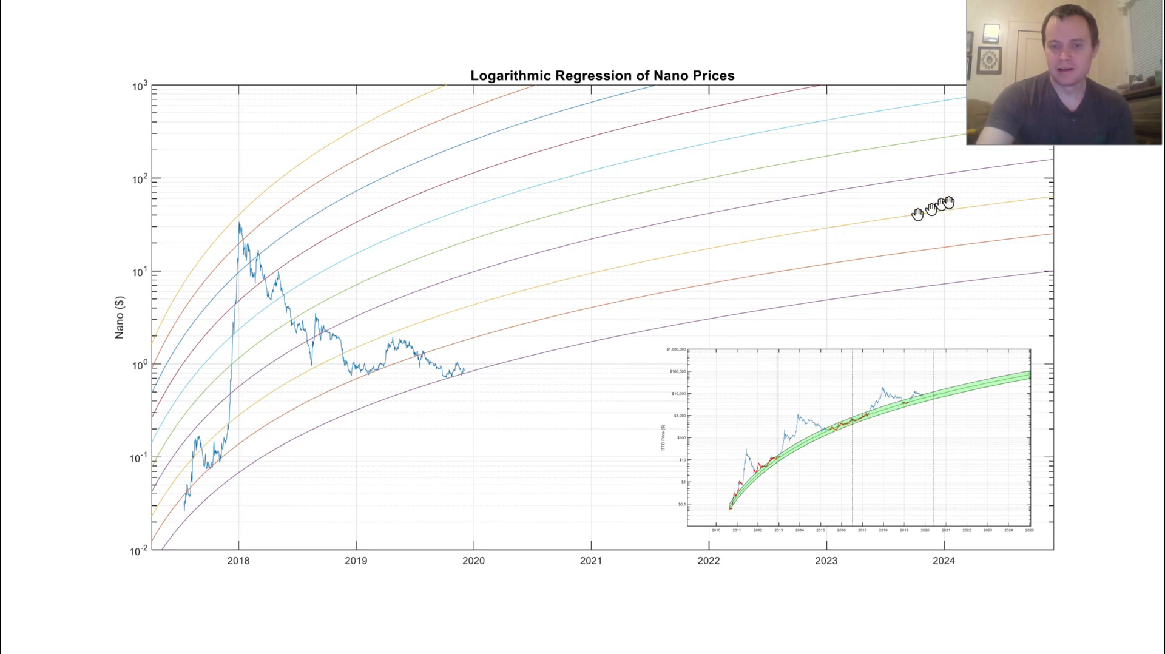
mouse_move(995, 173)
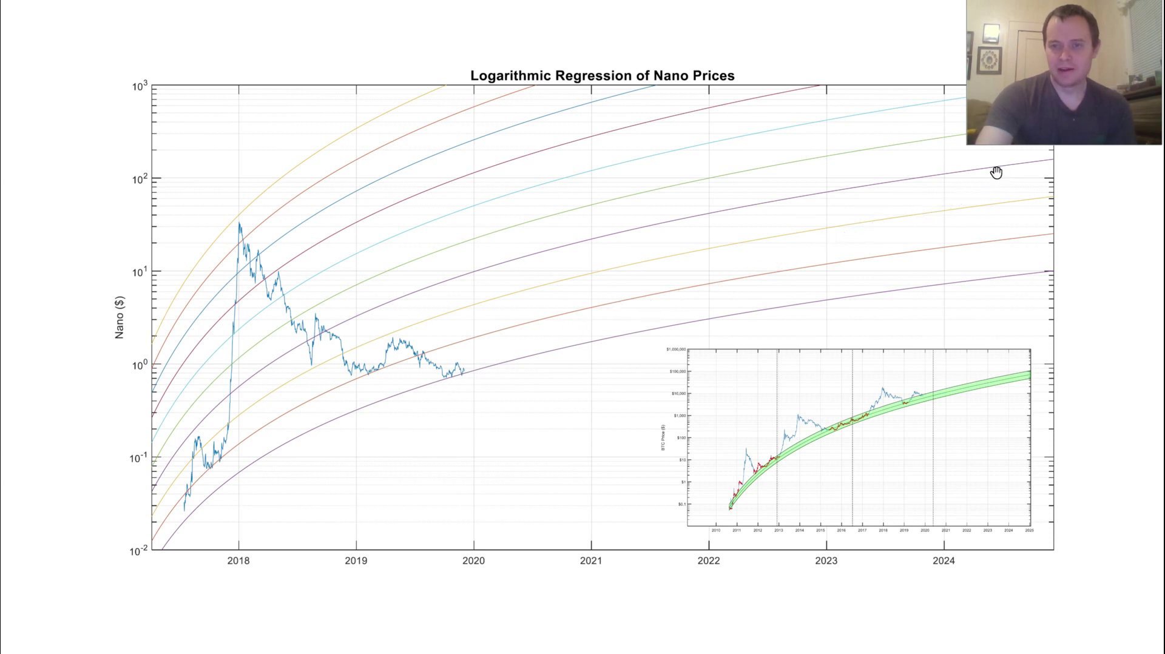
mouse_move(447, 378)
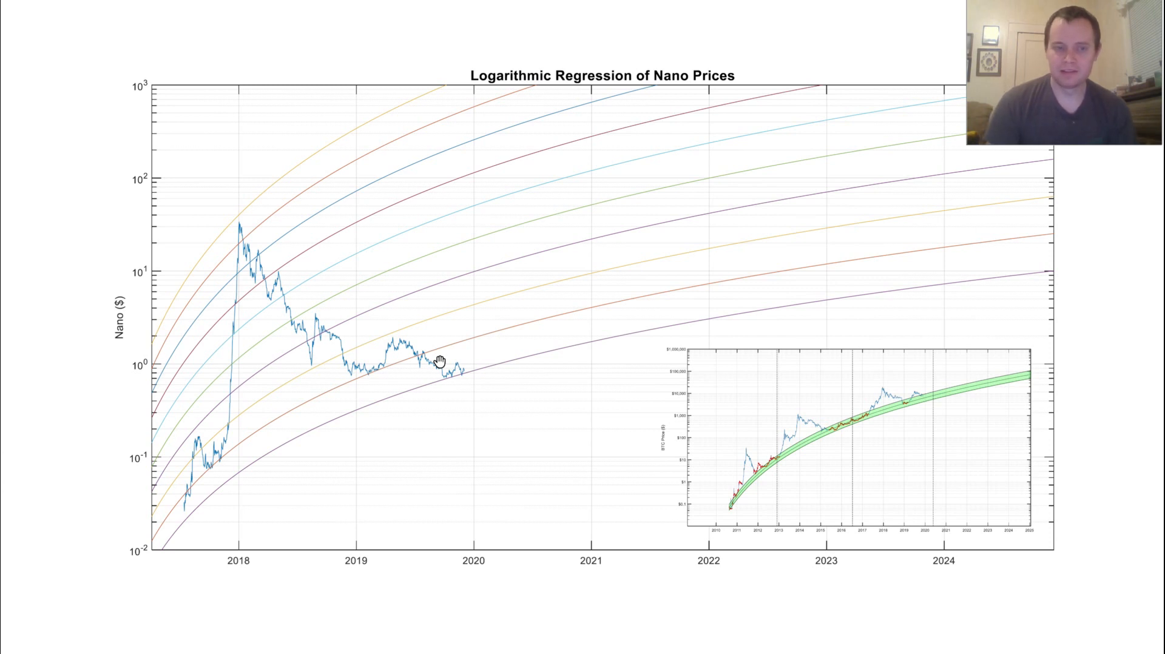
mouse_move(420, 348)
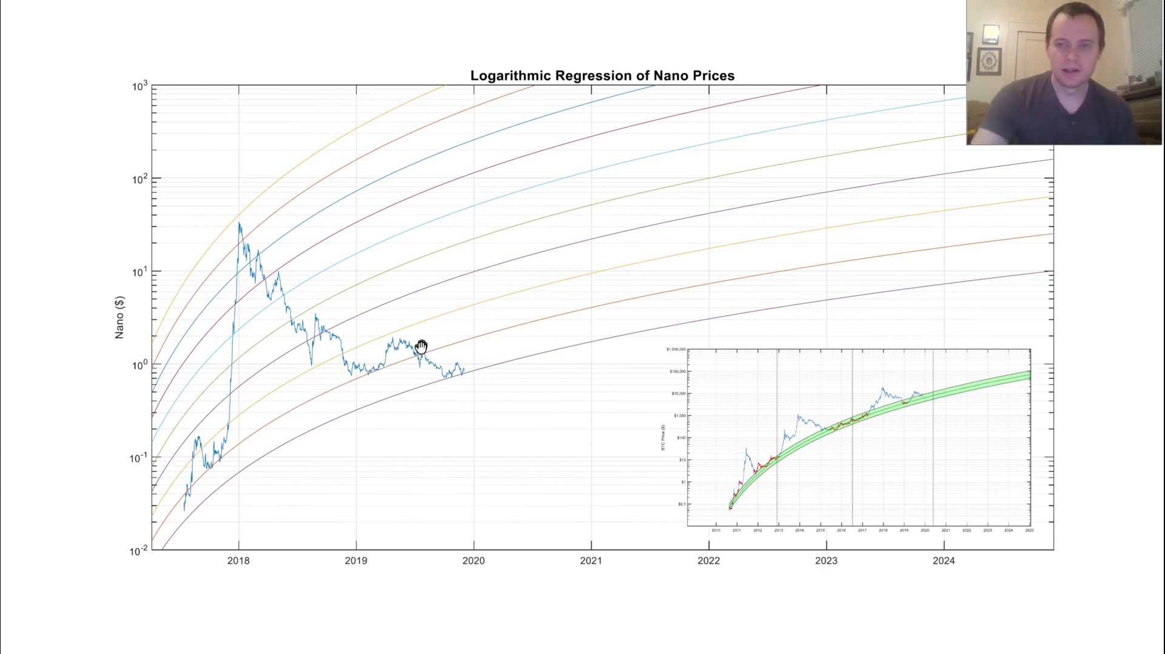
mouse_move(420, 363)
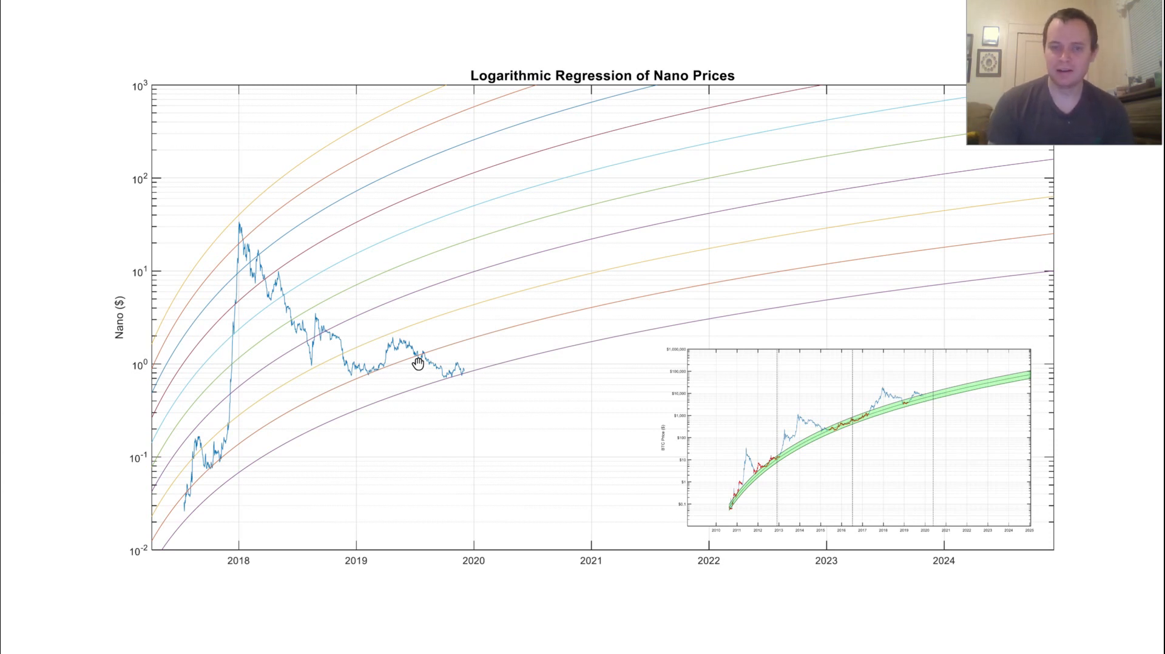
mouse_move(206, 438)
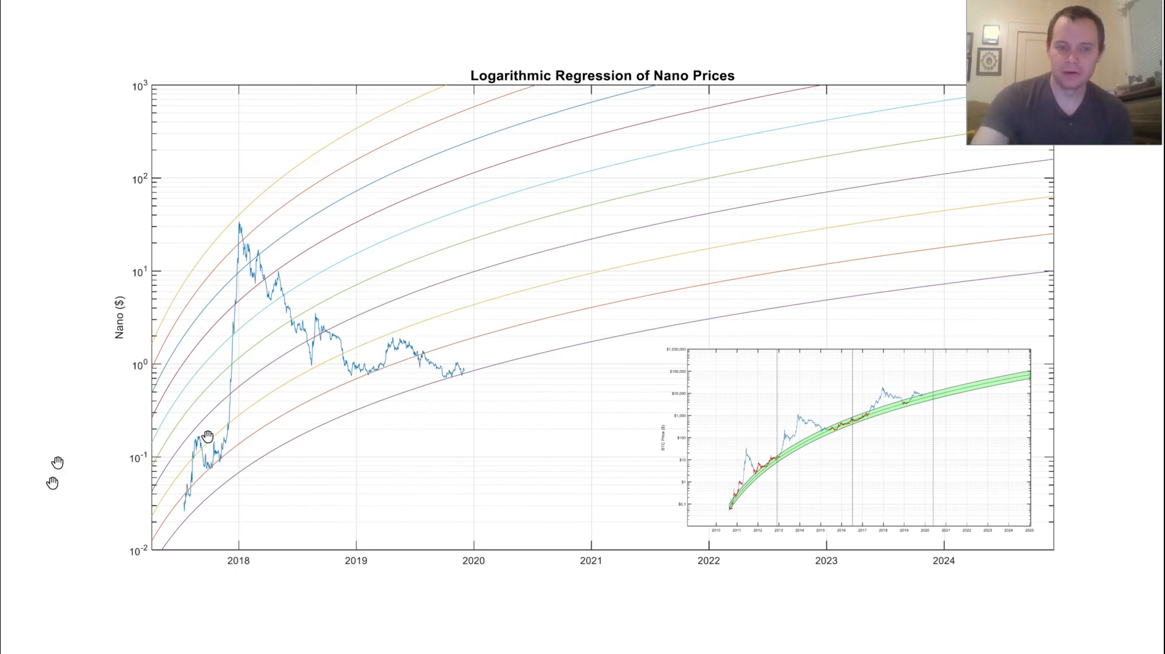
mouse_move(461, 363)
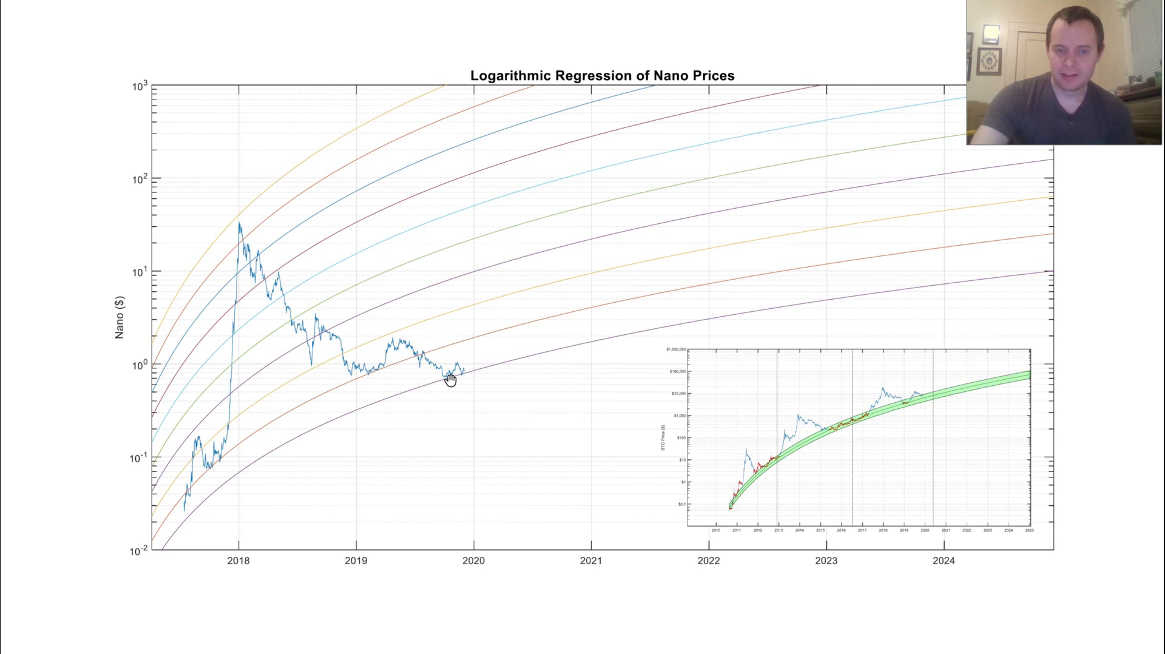
mouse_move(498, 381)
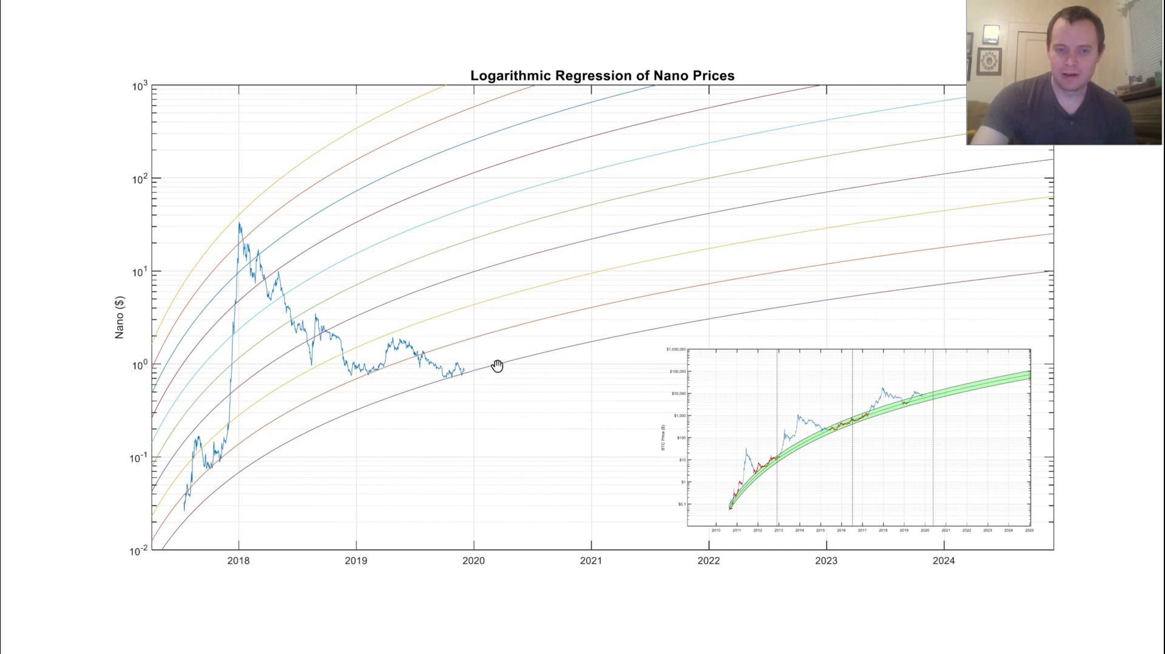
mouse_move(495, 368)
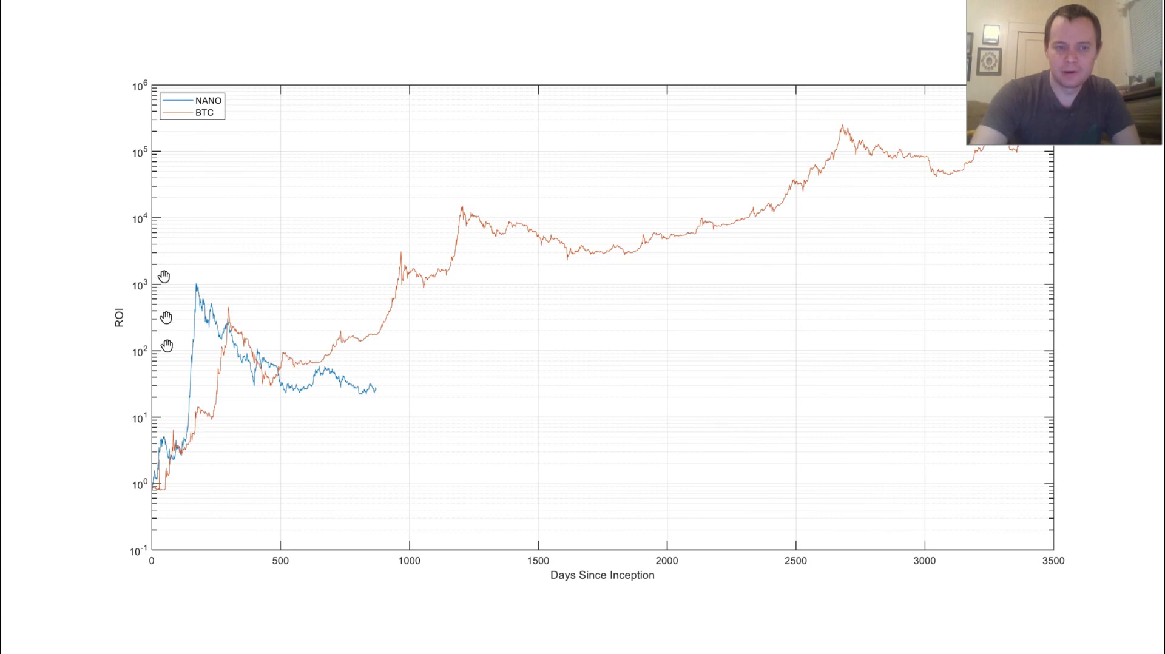
mouse_move(168, 489)
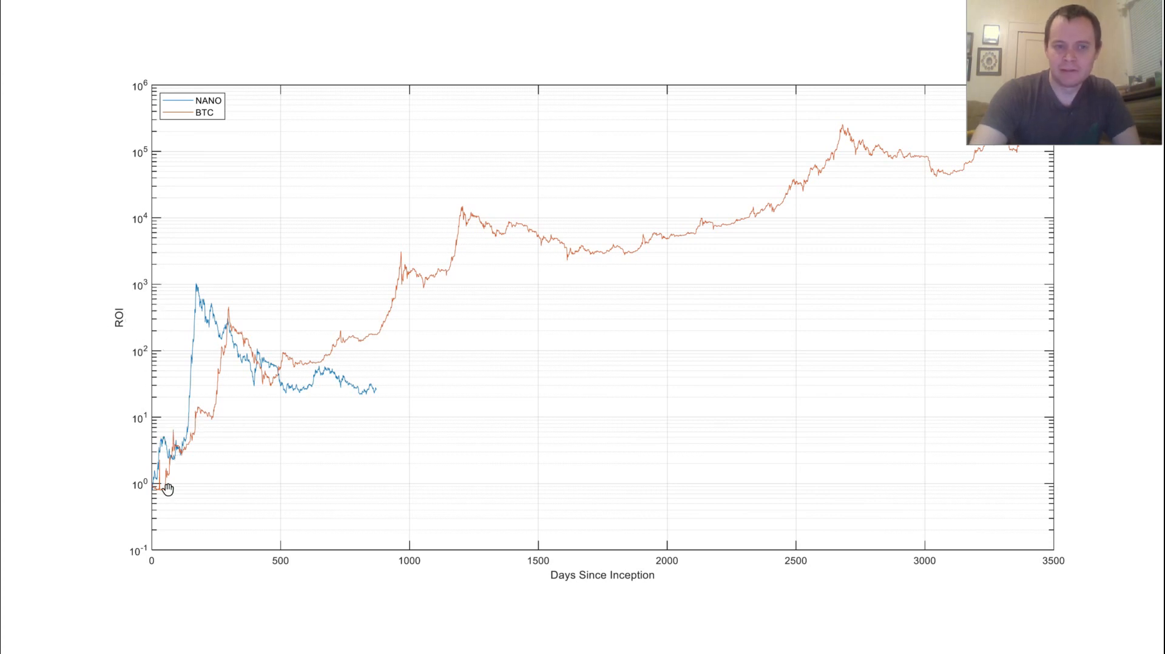
mouse_move(174, 426)
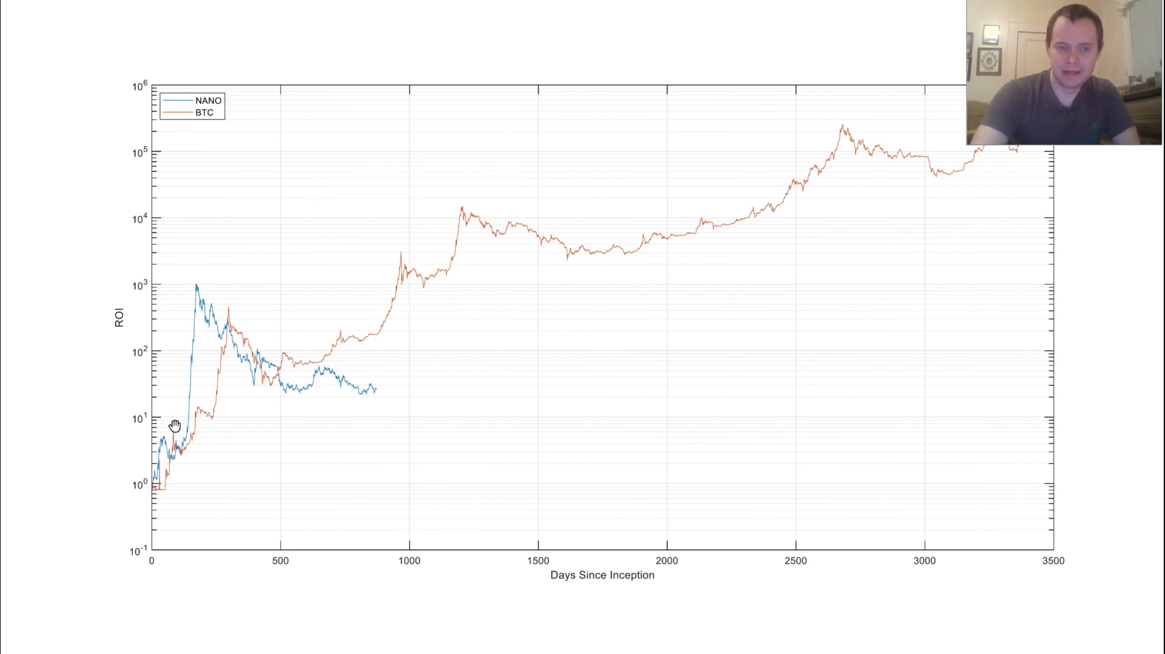
mouse_move(572, 604)
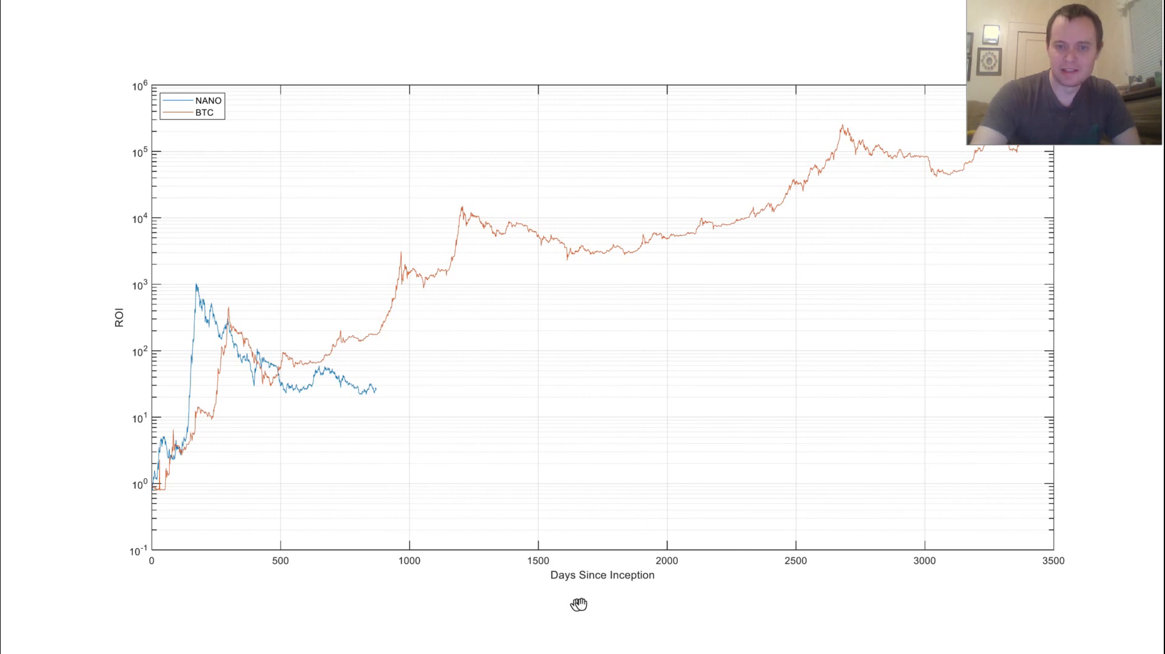
mouse_move(301, 424)
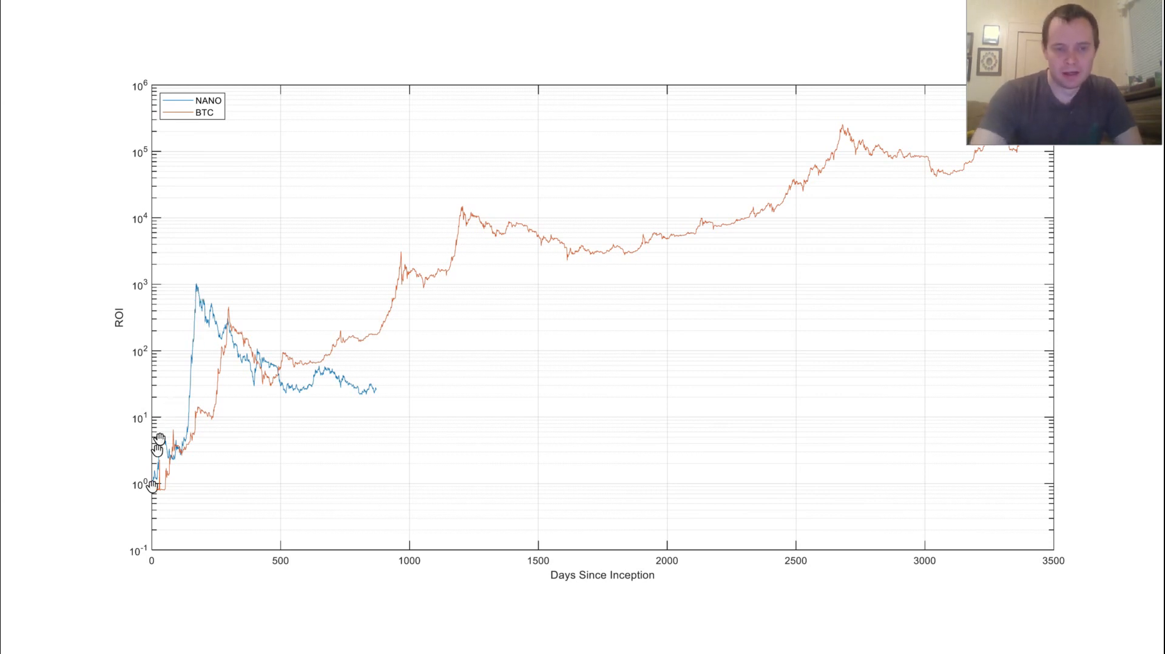
mouse_move(195, 296)
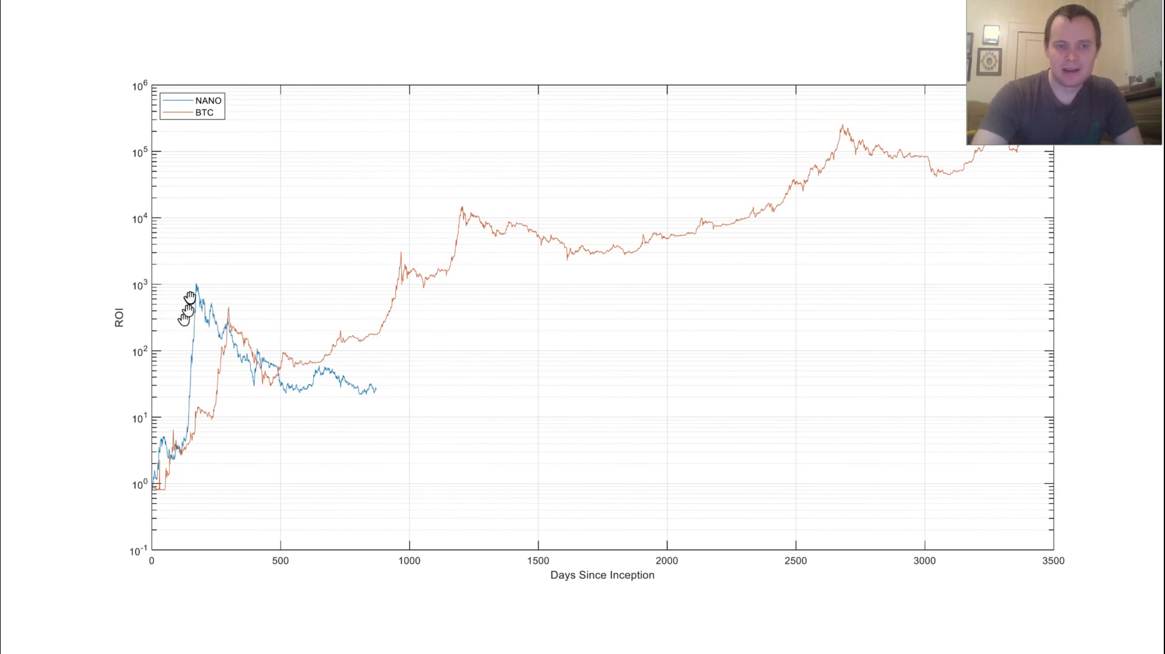
mouse_move(260, 314)
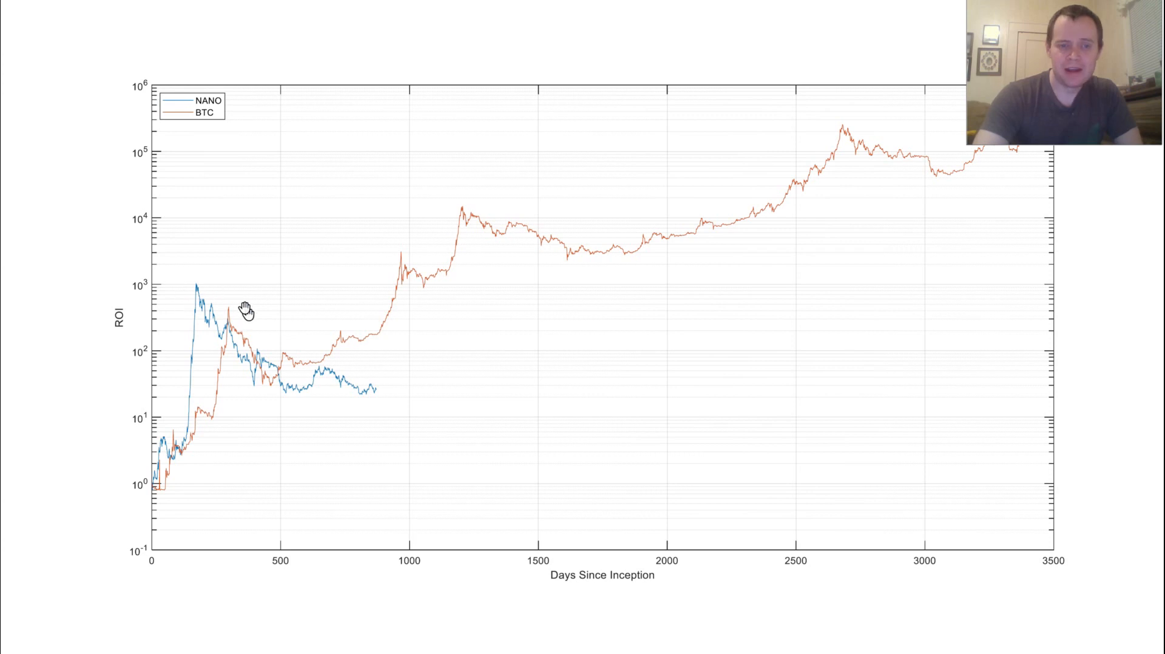
mouse_move(194, 318)
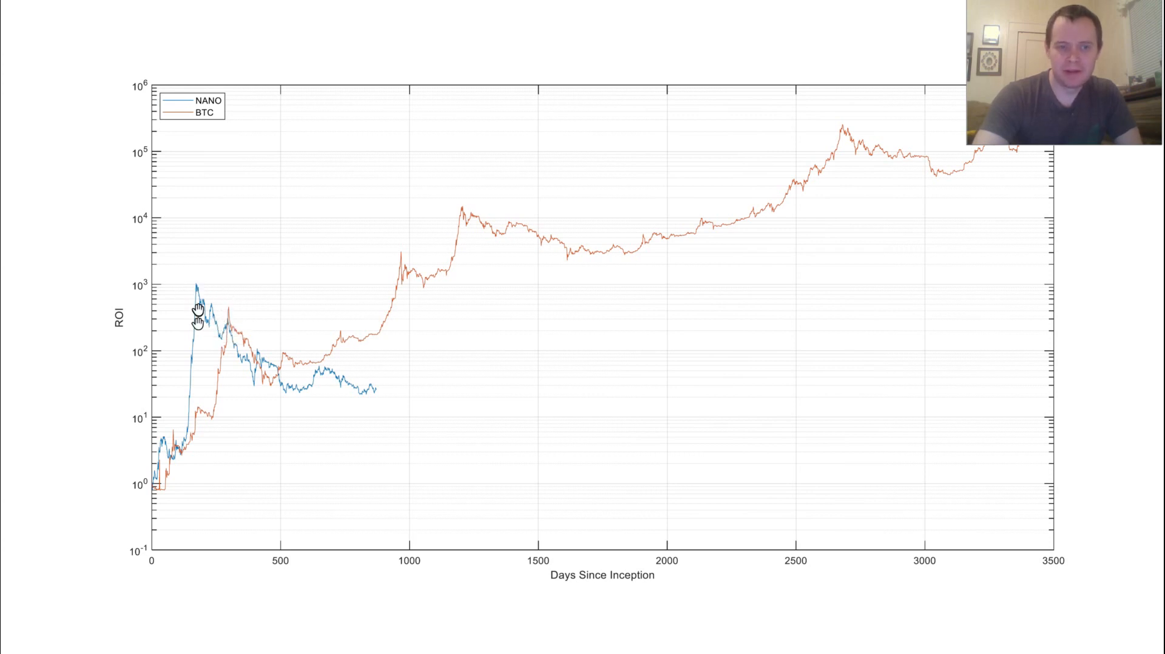
mouse_move(196, 294)
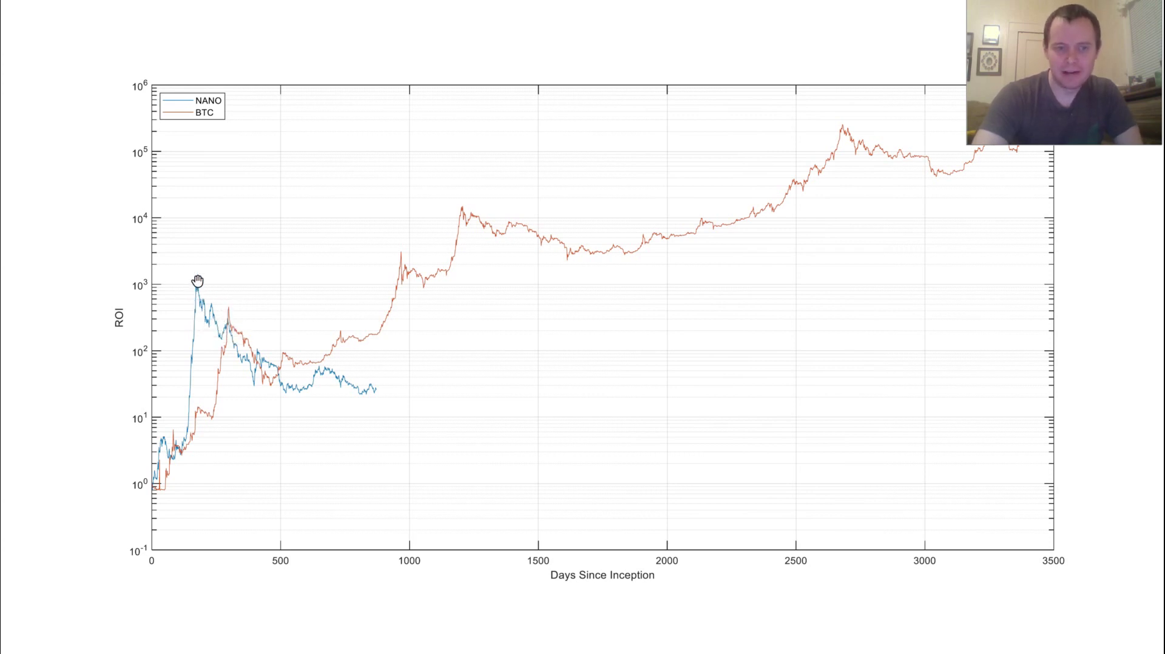
mouse_move(302, 405)
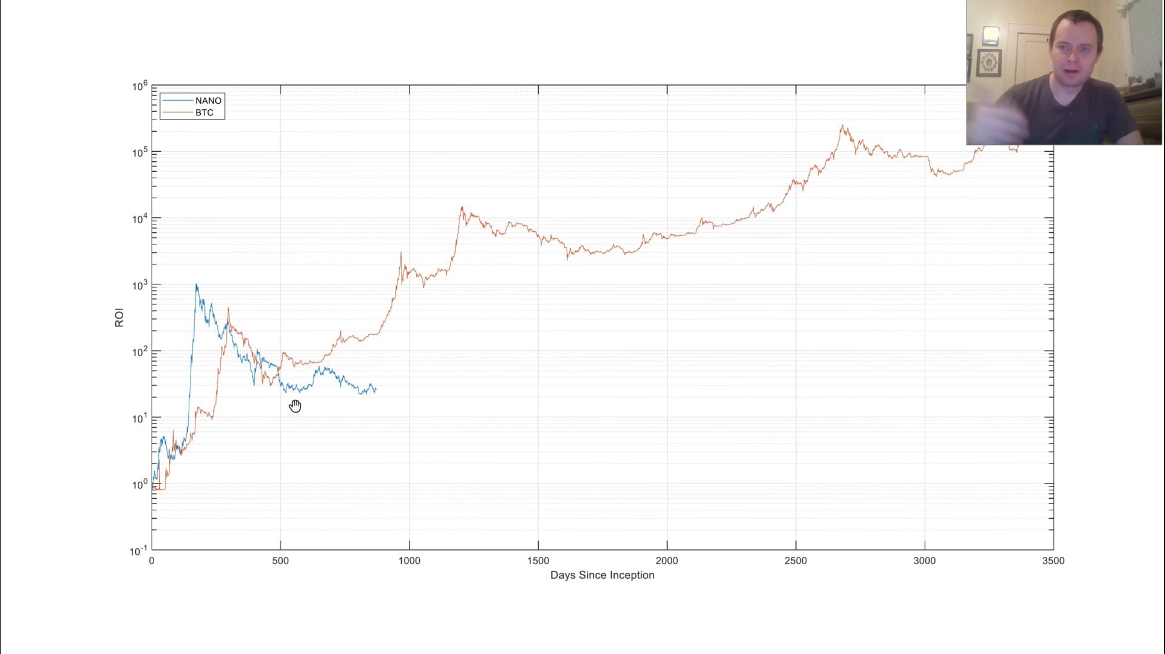
mouse_move(245, 320)
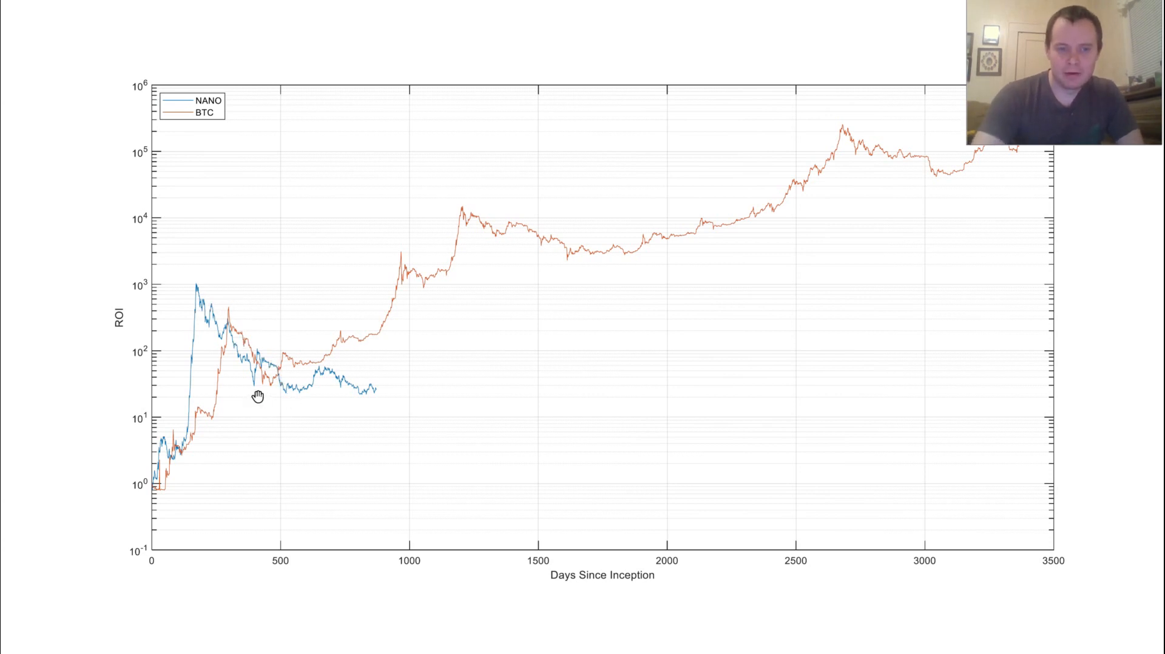
mouse_move(271, 392)
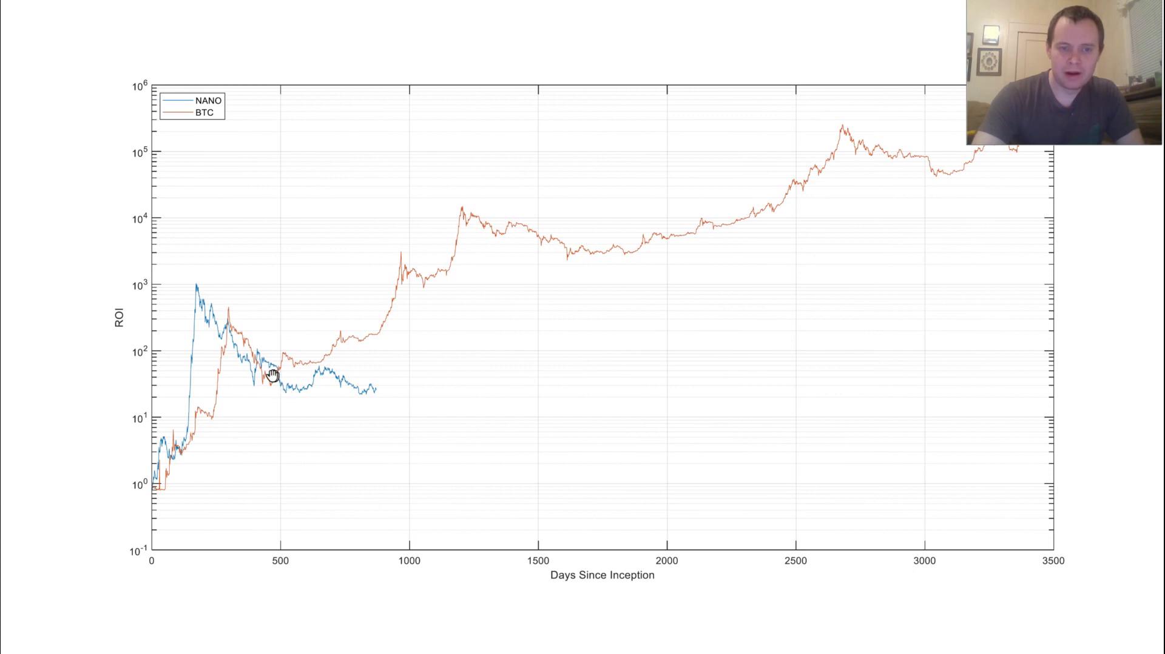
mouse_move(284, 352)
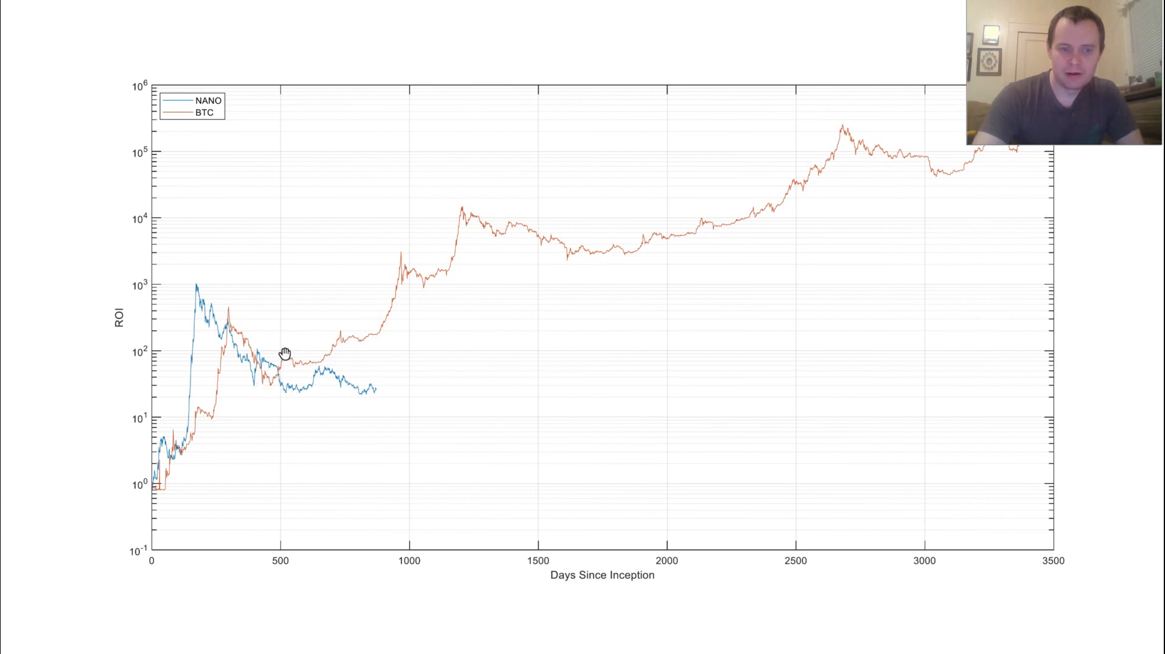
mouse_move(300, 412)
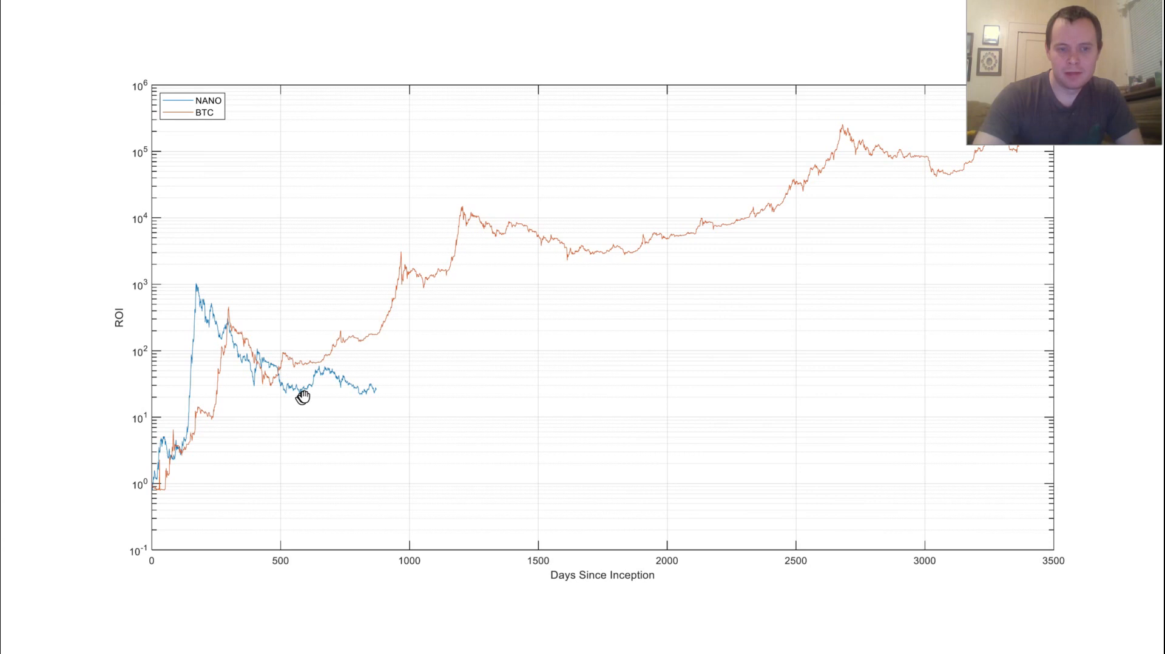
mouse_move(287, 351)
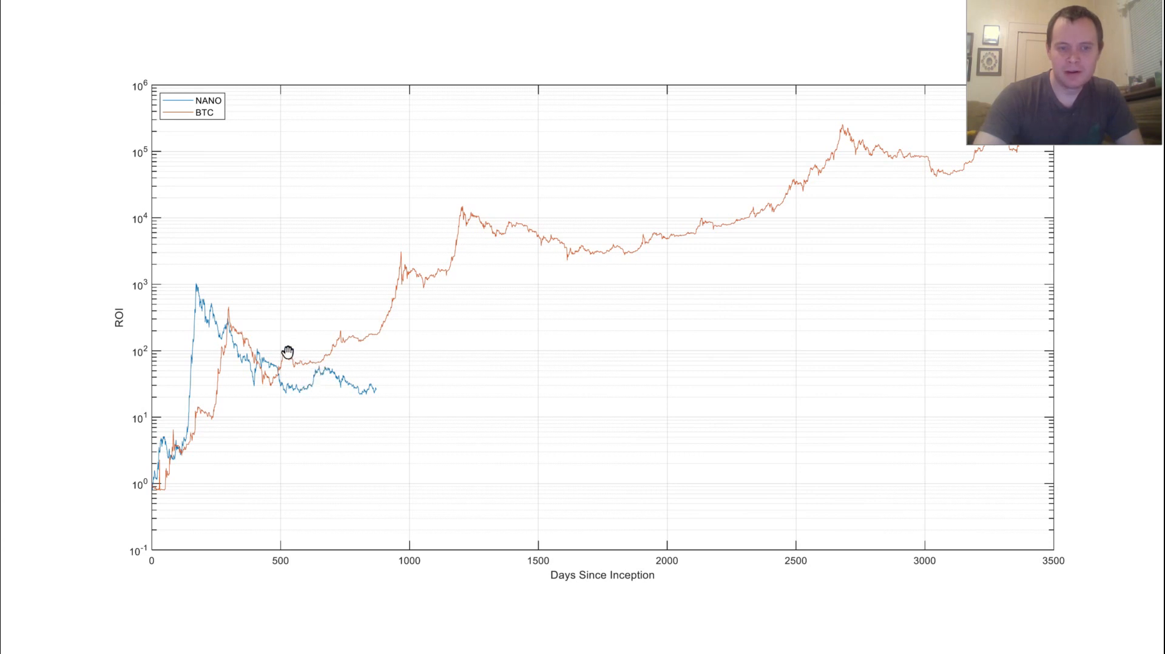
mouse_move(304, 377)
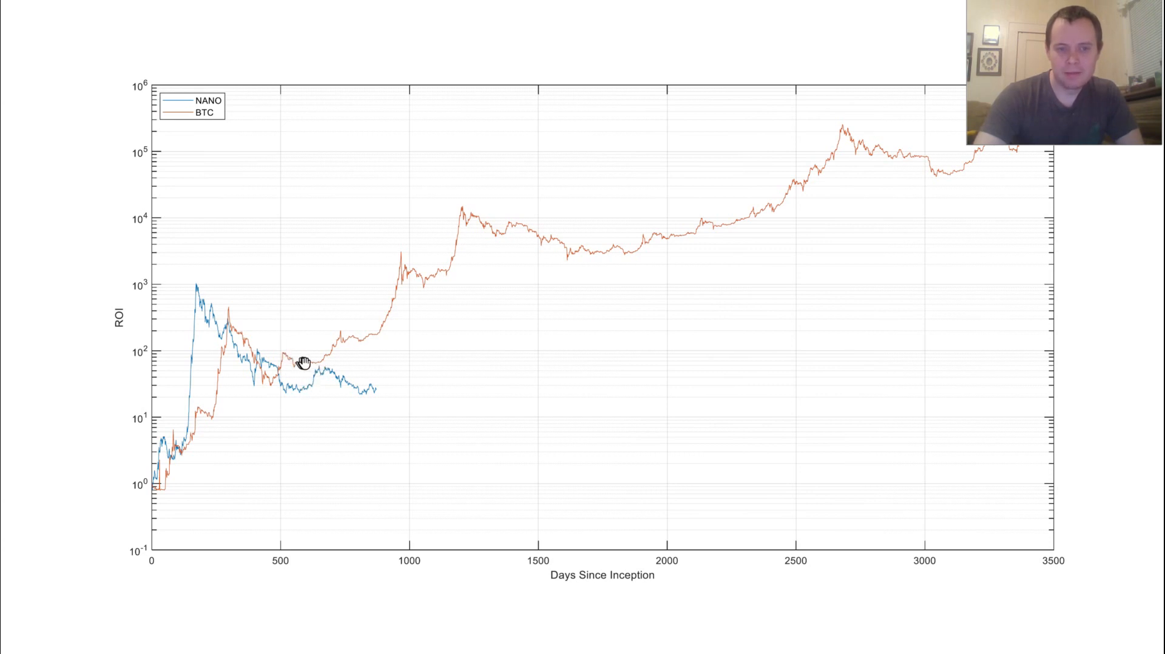
mouse_move(292, 387)
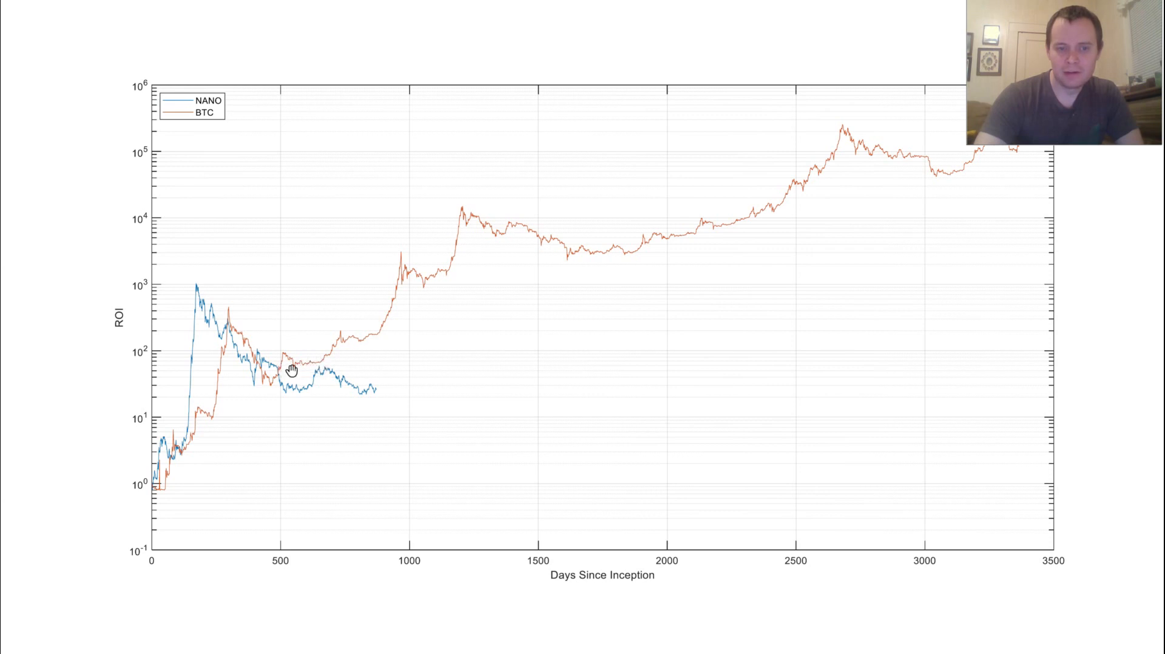
mouse_move(341, 336)
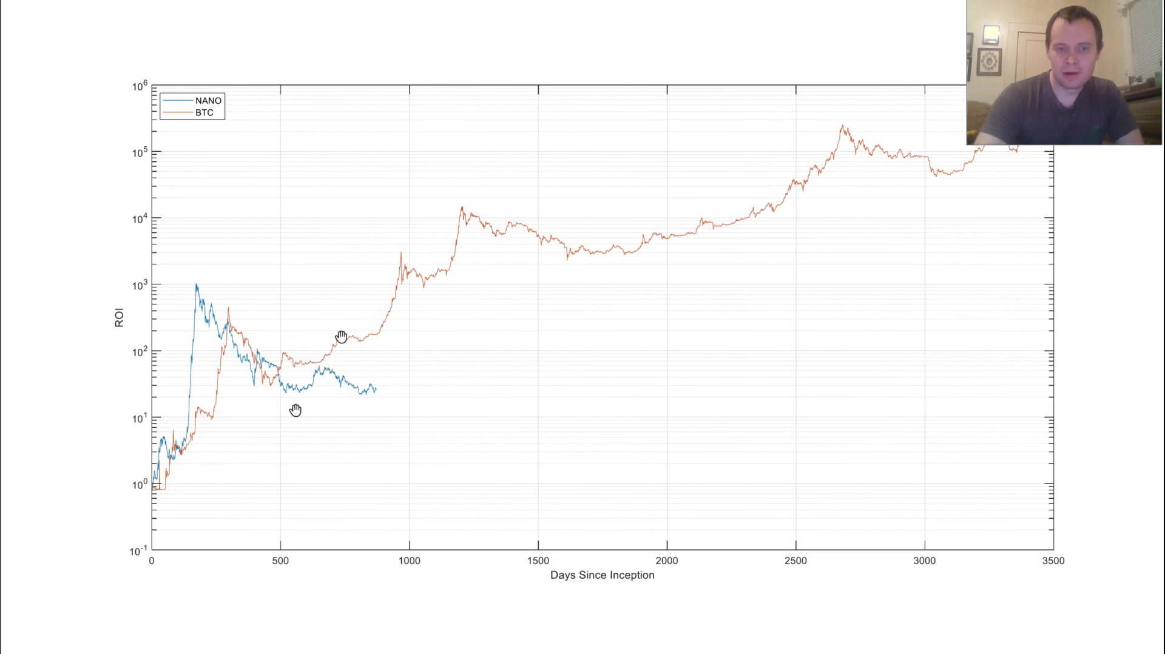
mouse_move(292, 356)
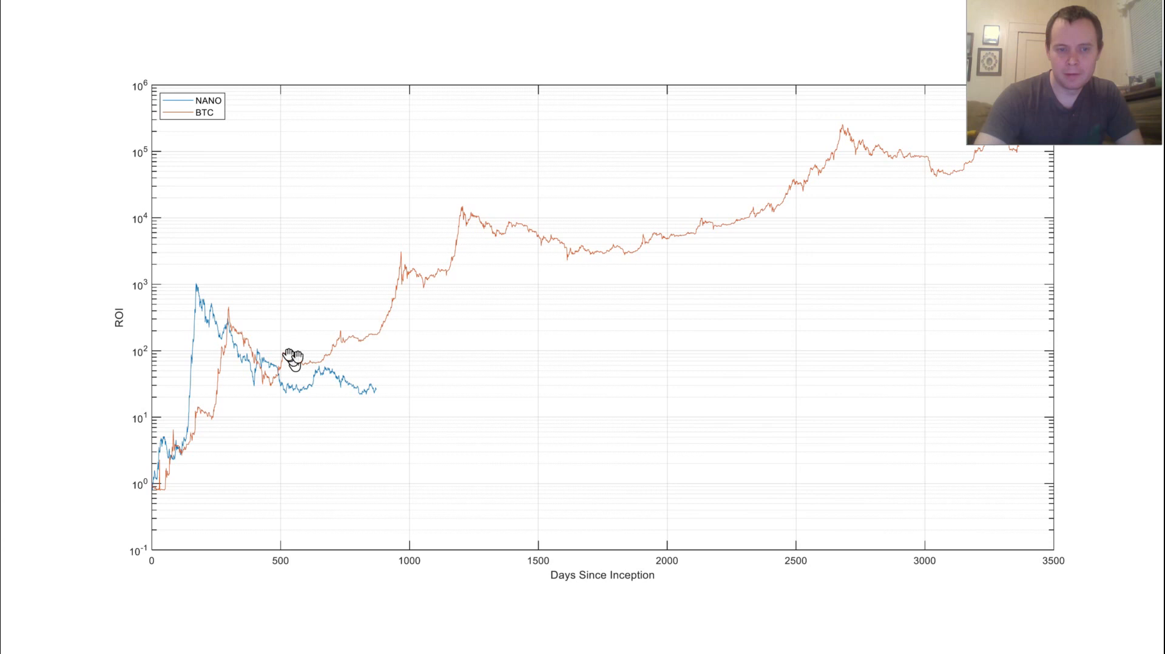
mouse_move(372, 409)
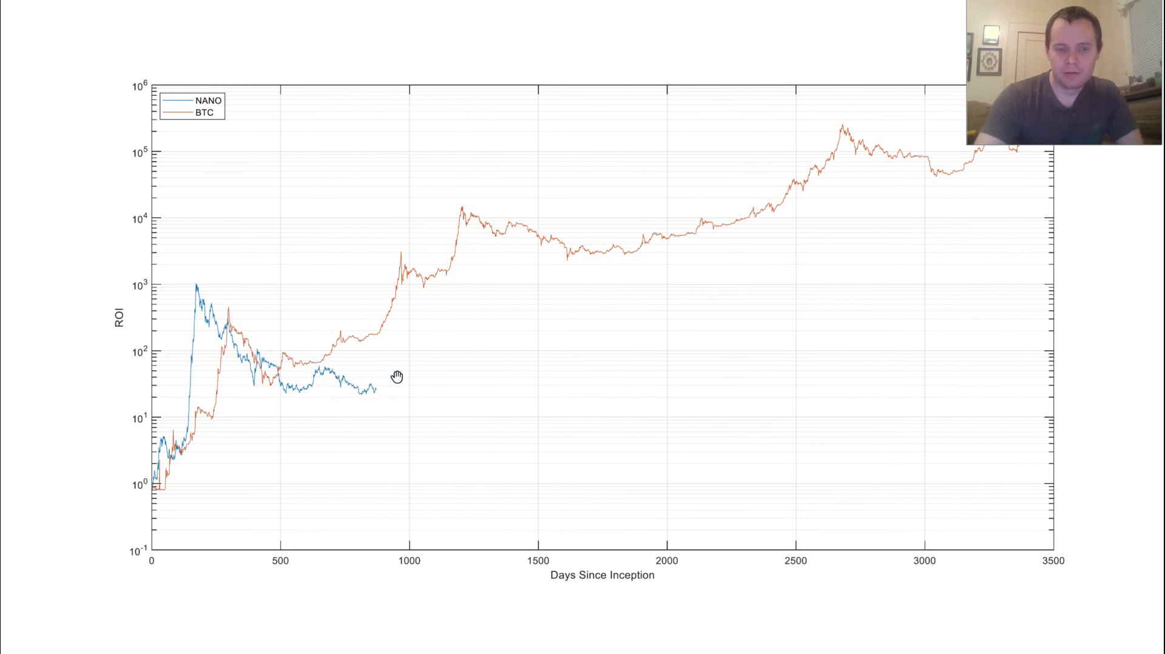
mouse_move(354, 336)
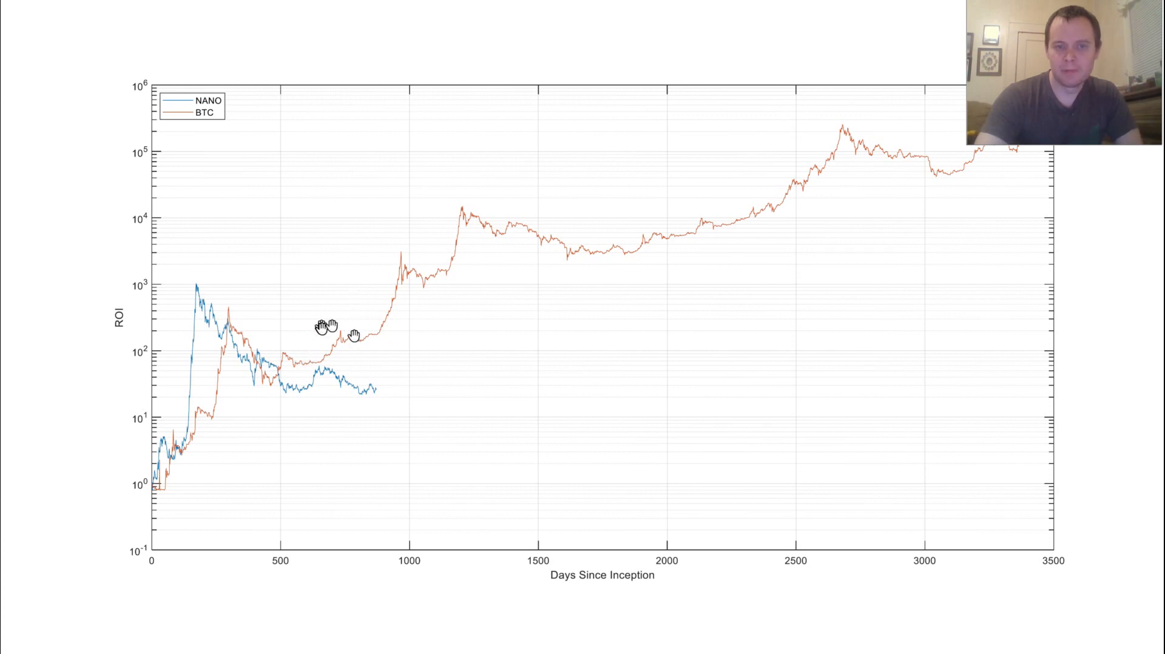
mouse_move(369, 405)
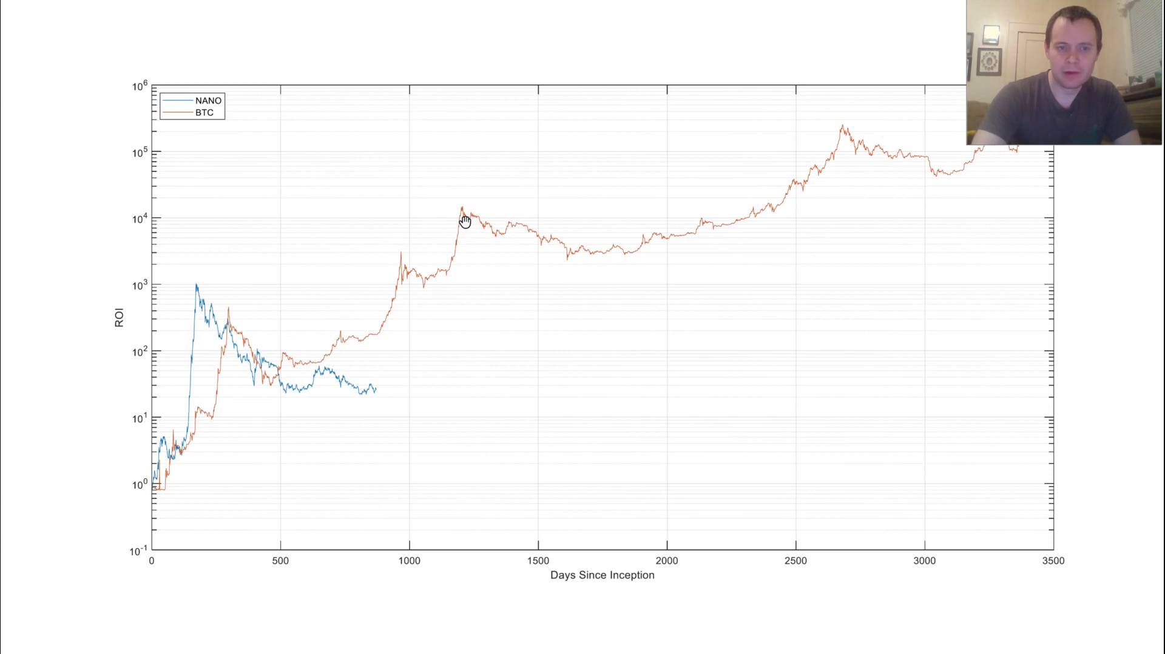
mouse_move(426, 264)
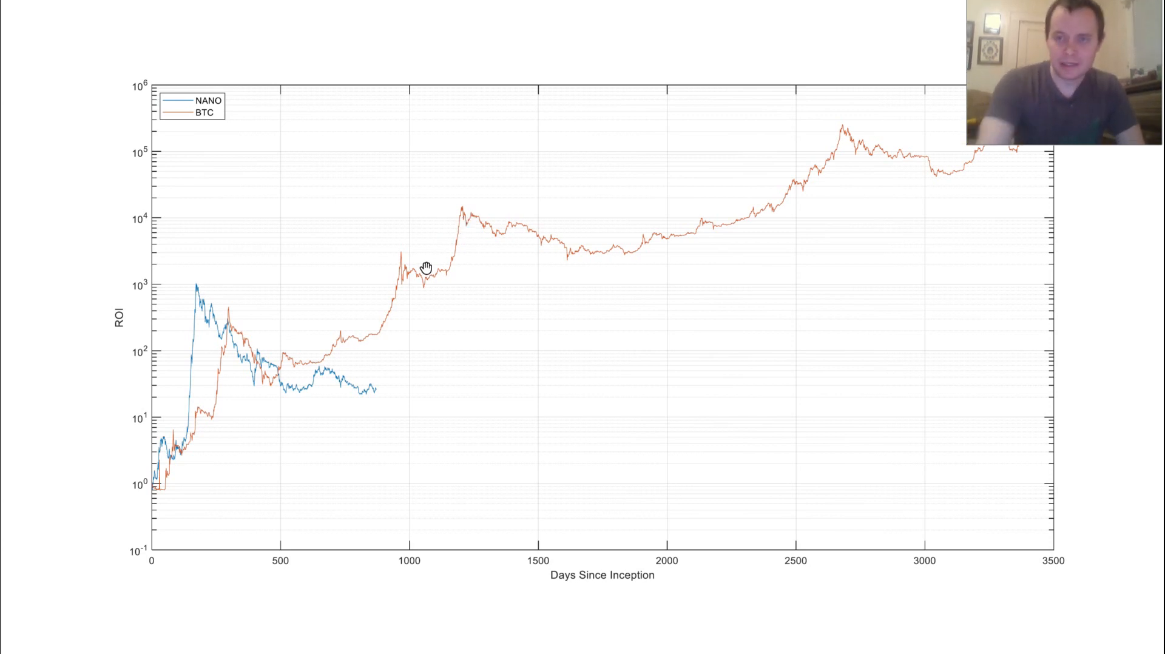
mouse_move(383, 27)
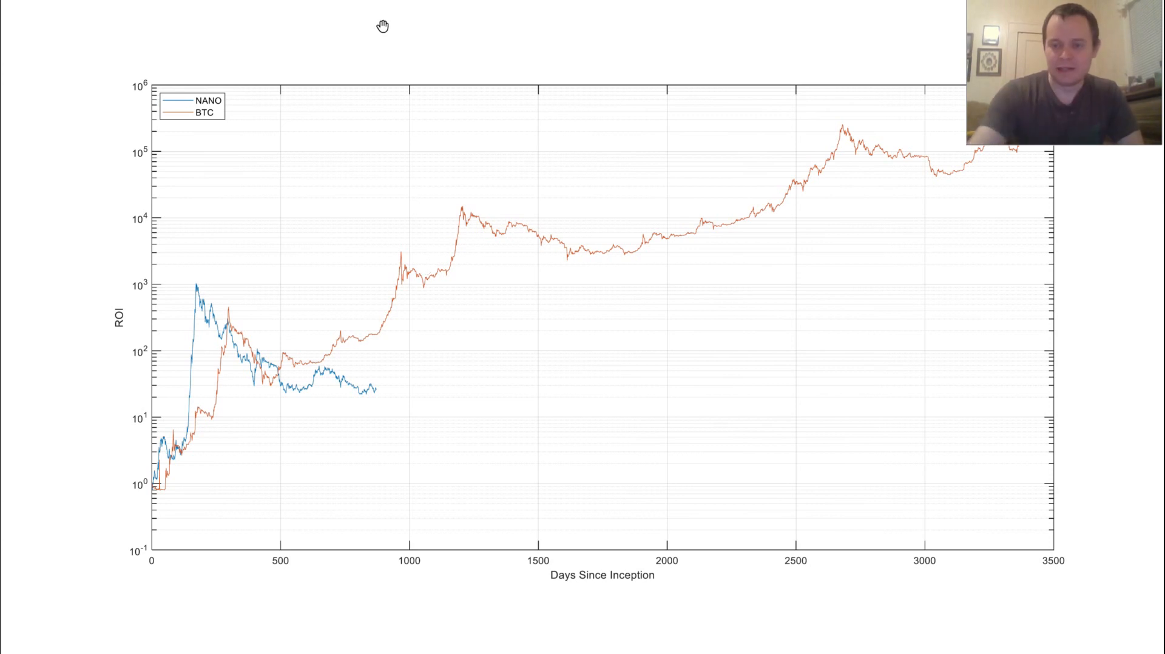
mouse_move(391, 125)
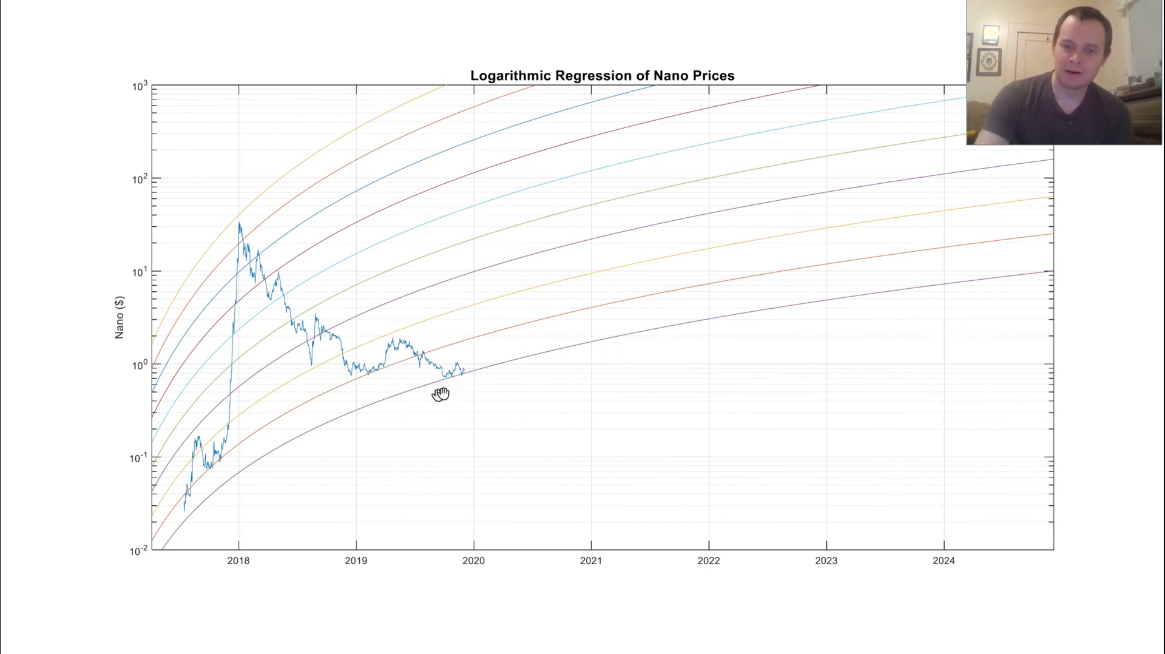
mouse_move(458, 380)
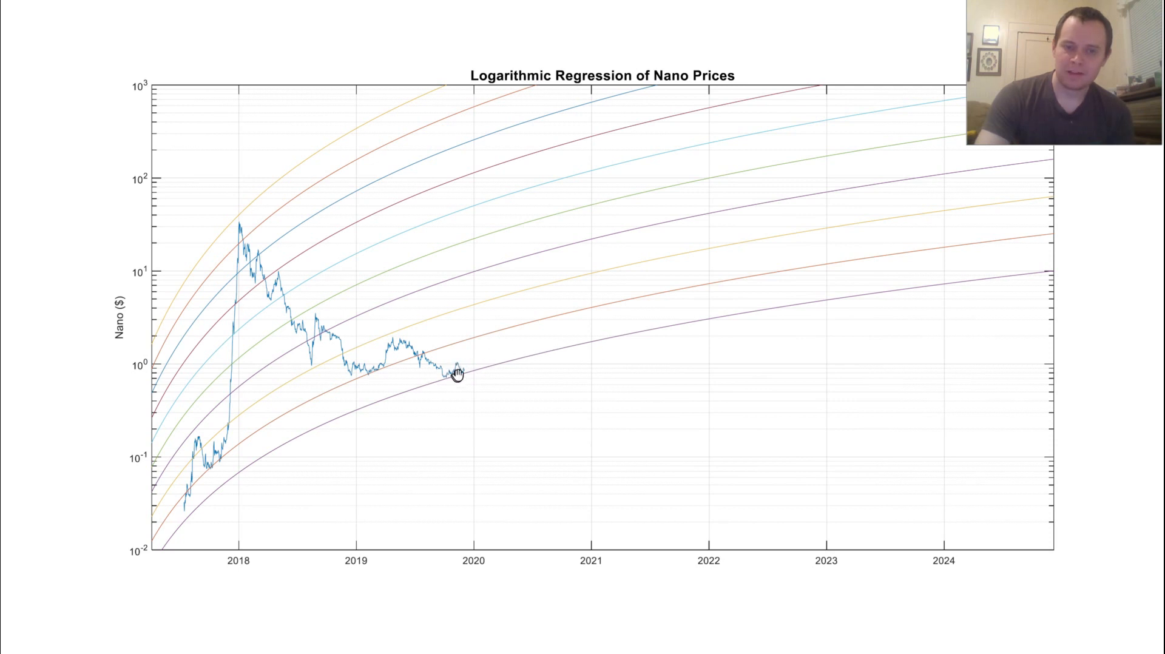
mouse_move(645, 194)
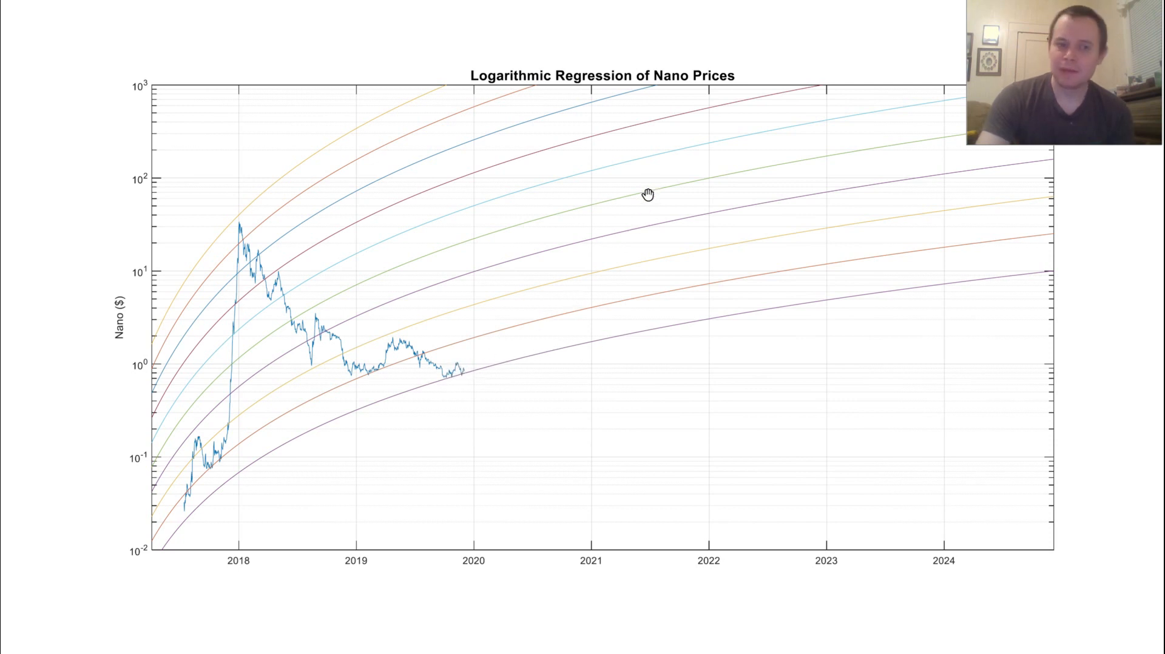
mouse_move(149, 398)
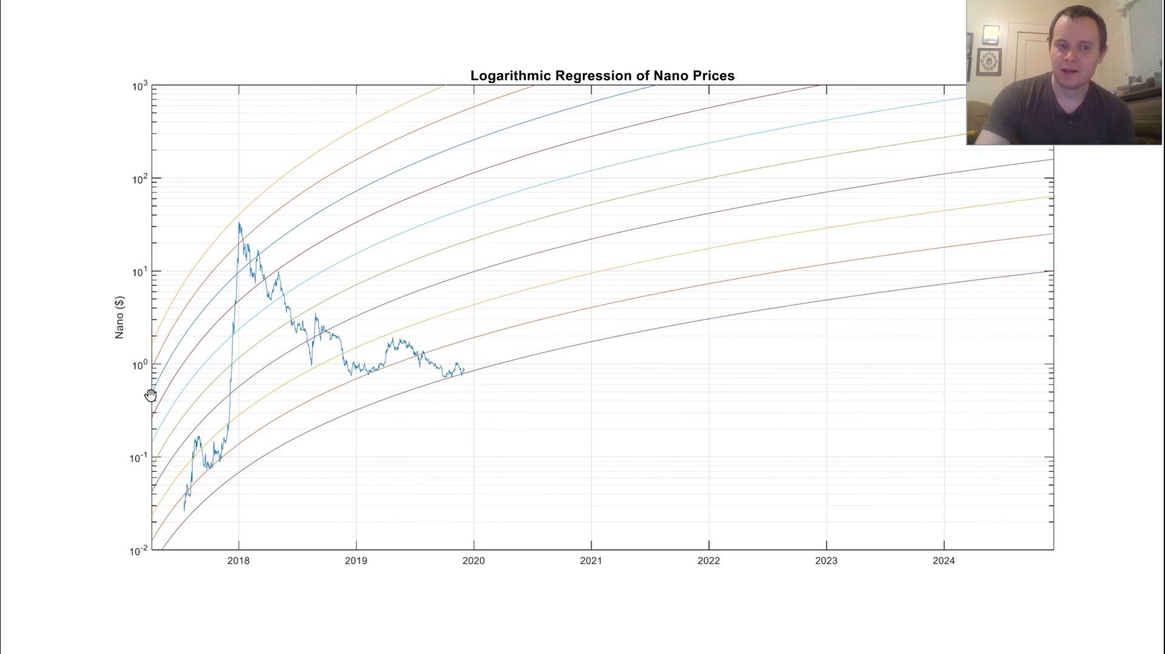
mouse_move(150, 371)
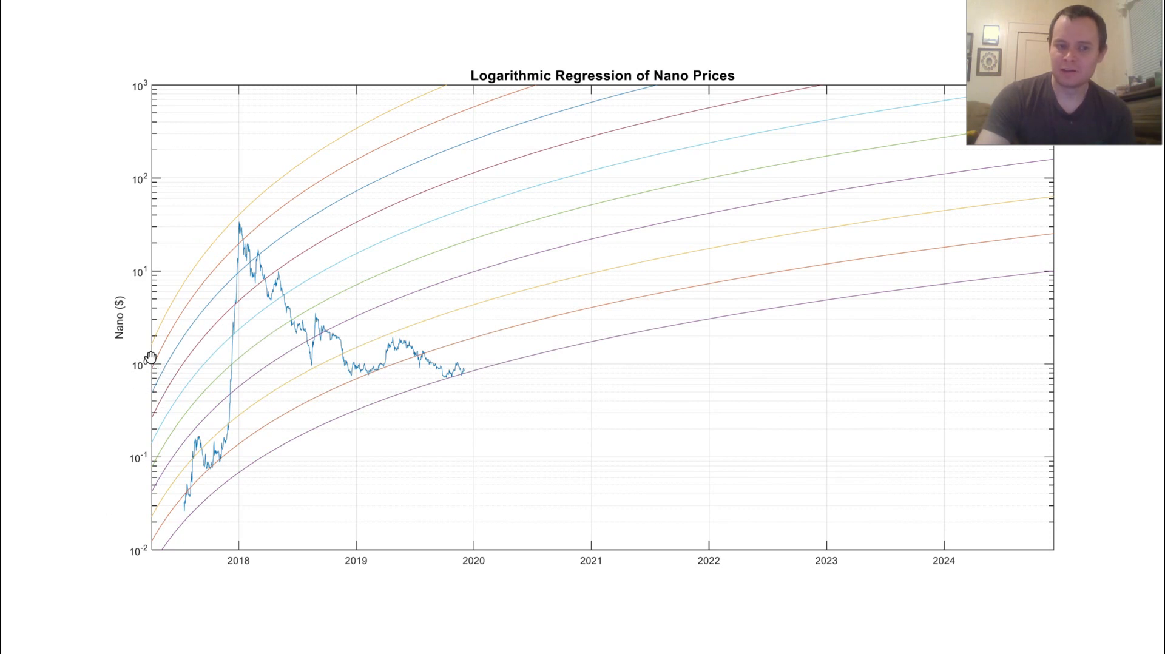
mouse_move(143, 276)
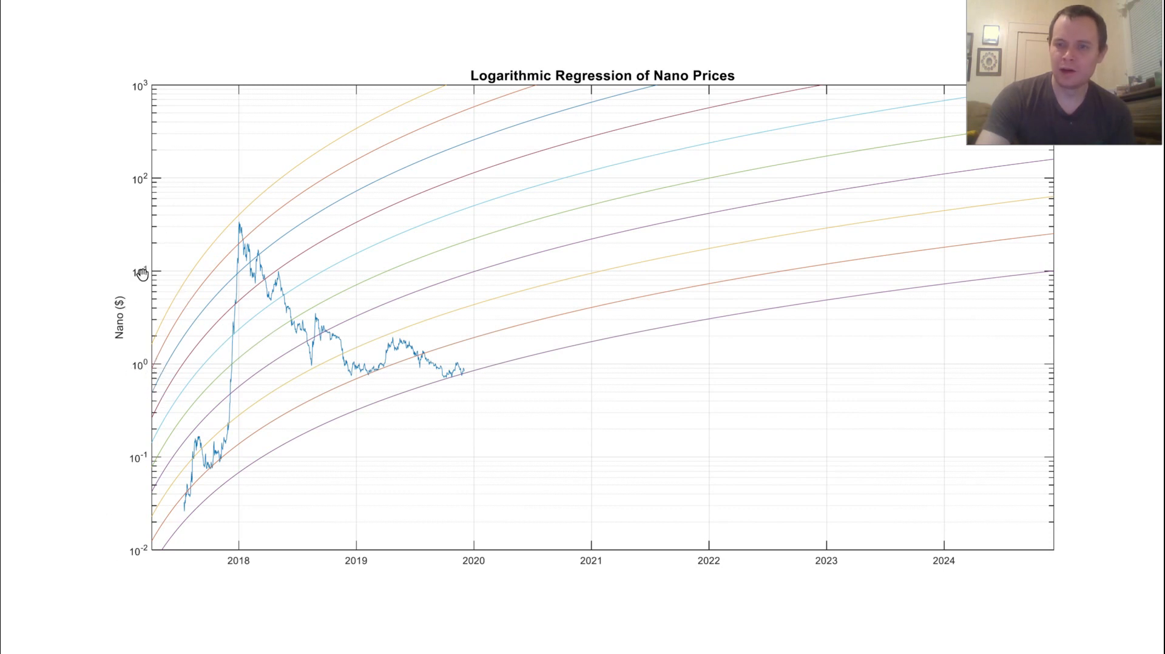